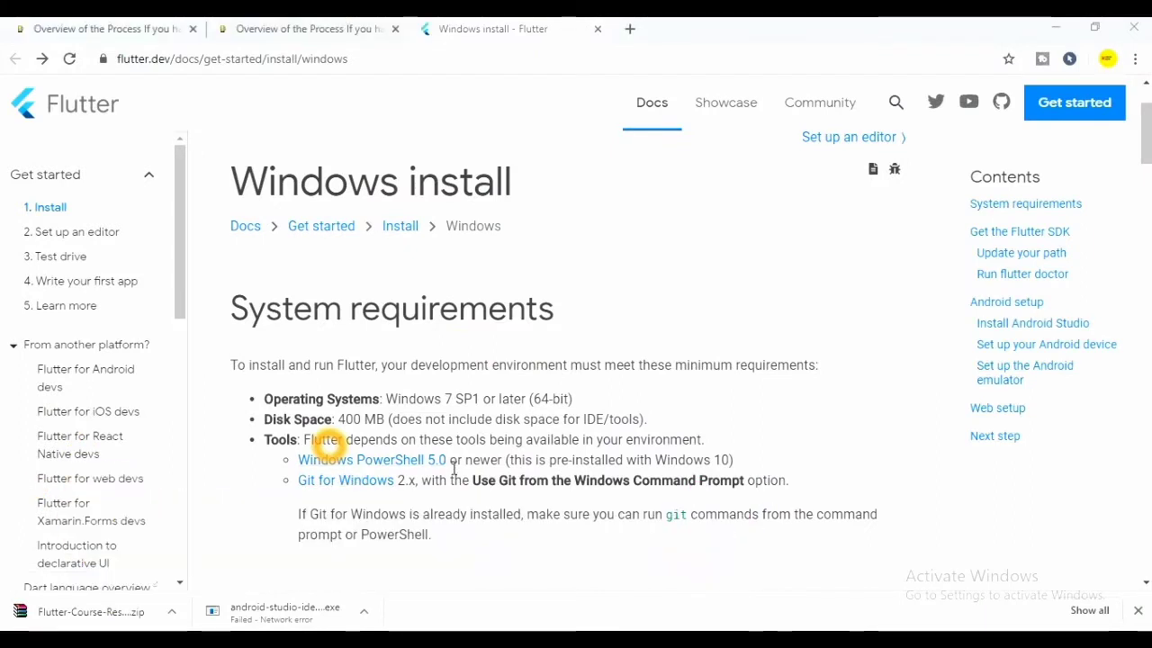
pyautogui.moveTo(345, 479)
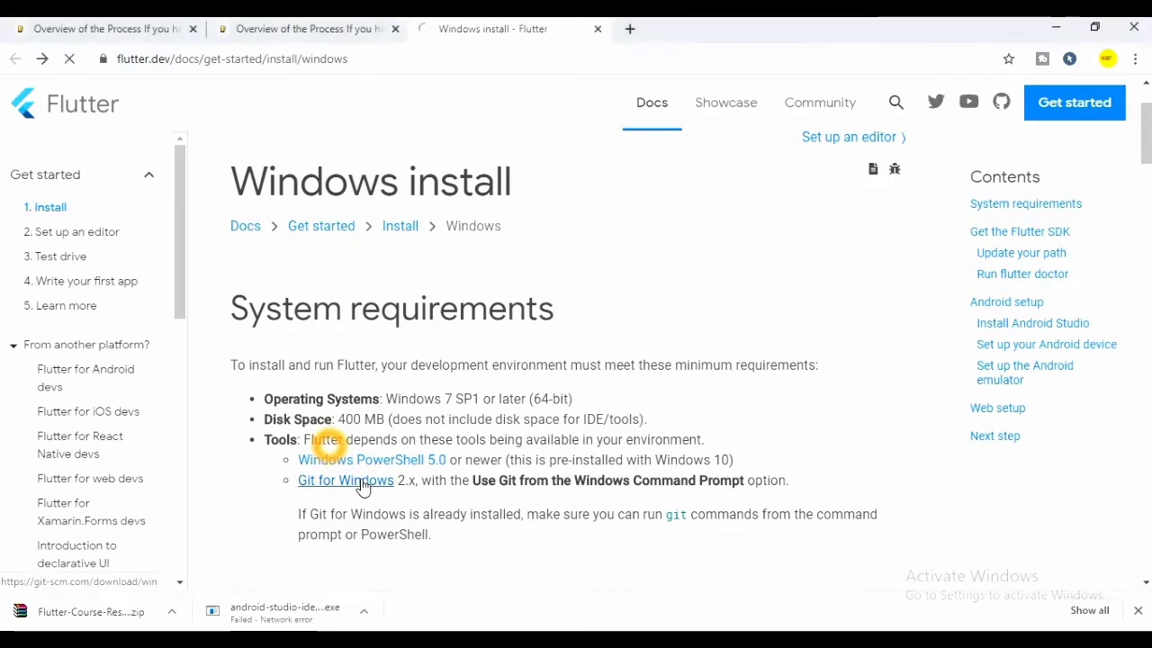
# Open the Git for Windows page and download the 64-bit Git-2.26.2-64-bit.exe installer.
pyautogui.click(345, 479)
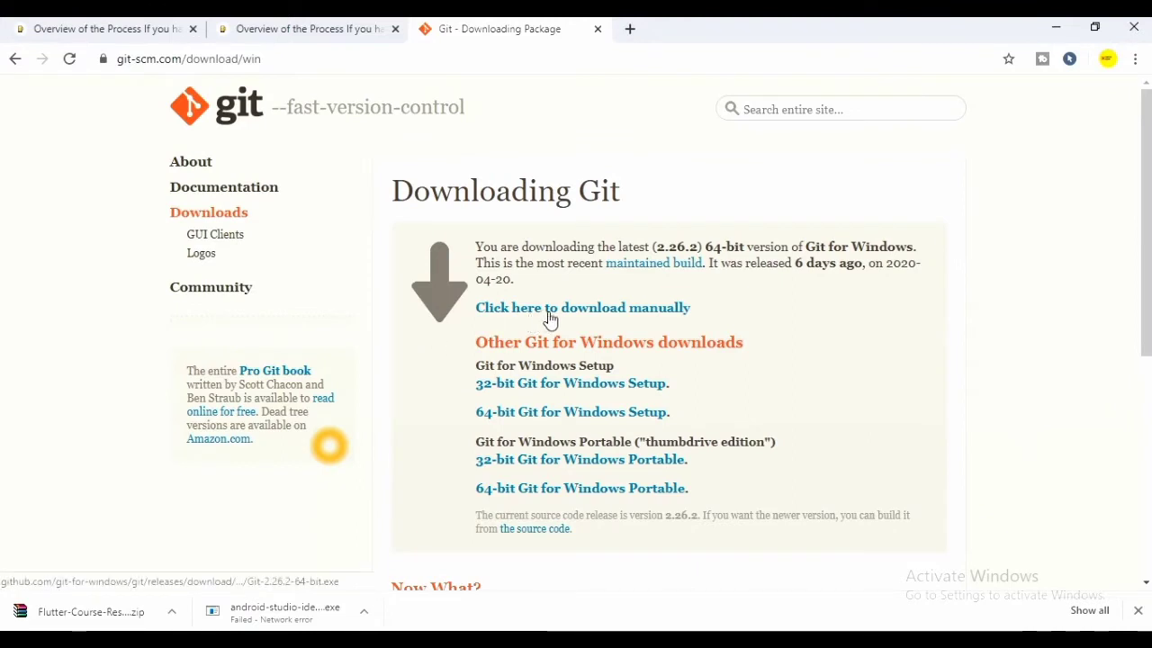
pyautogui.moveTo(520, 401)
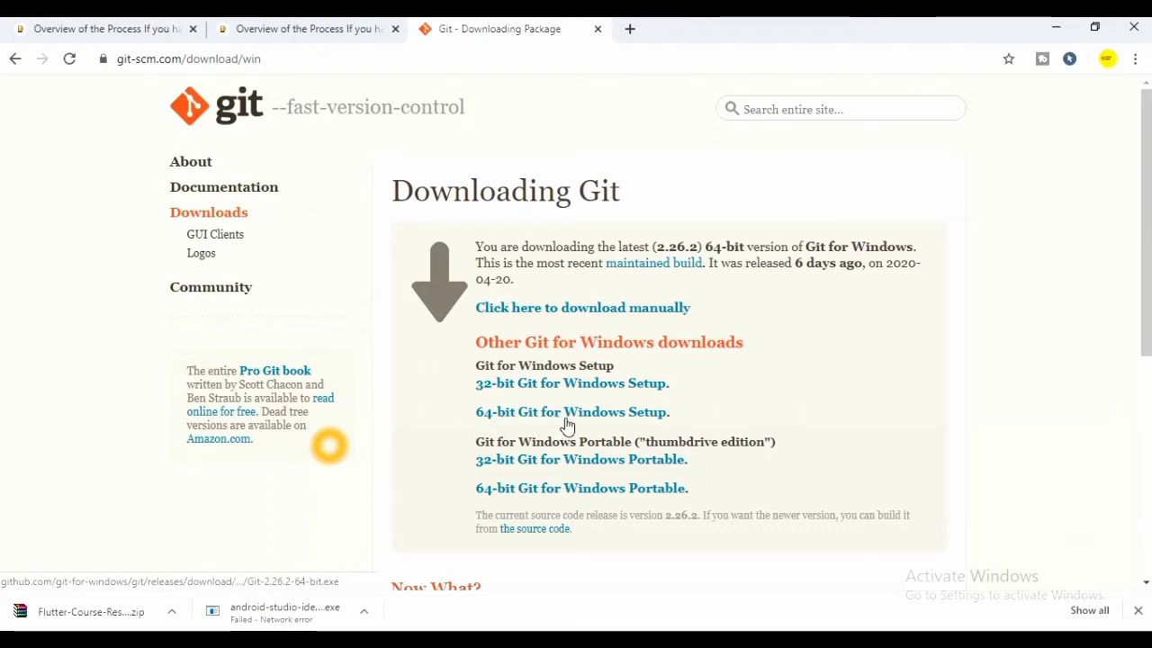
pyautogui.moveTo(517, 412)
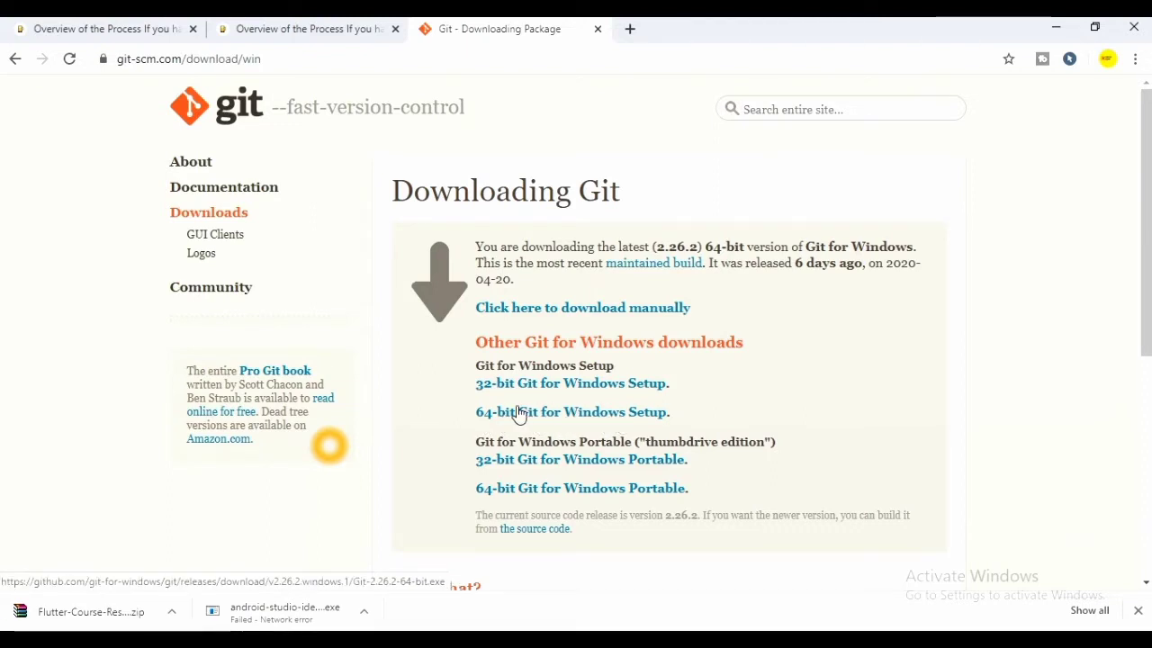
pyautogui.moveTo(544, 414)
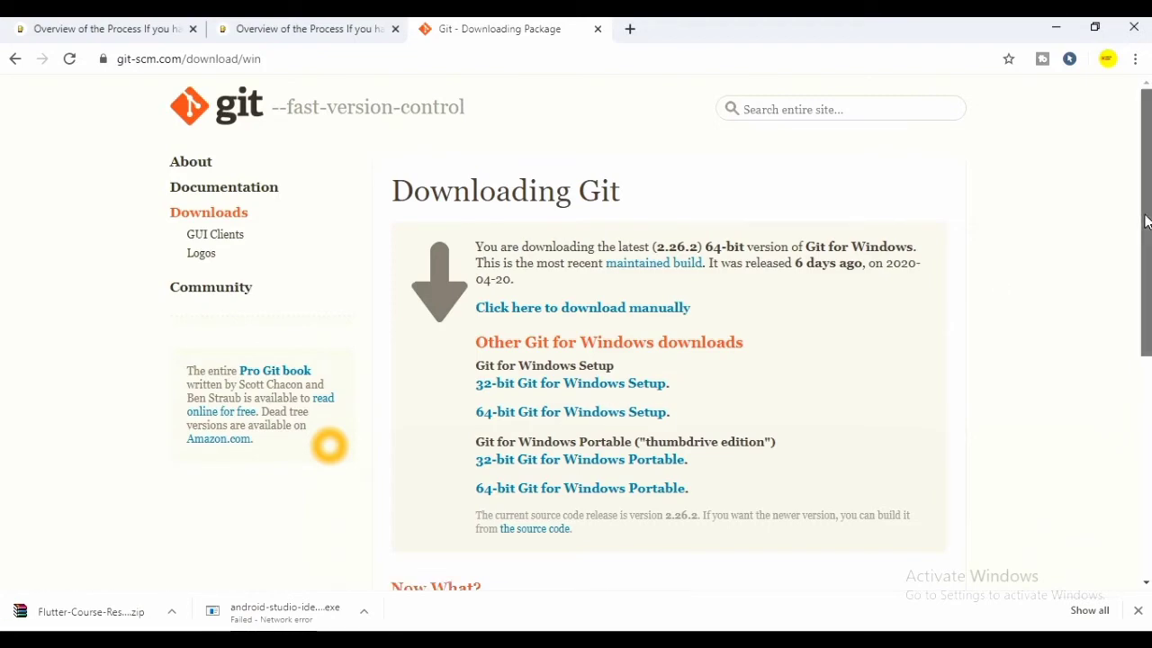
pyautogui.click(571, 411)
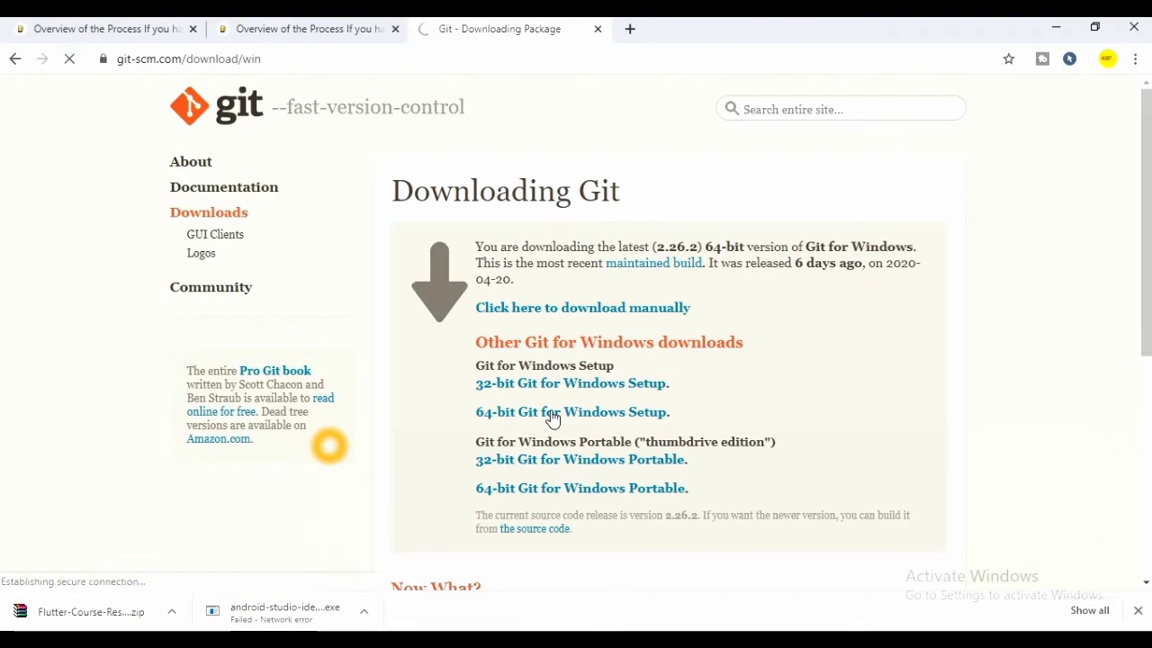
pyautogui.click(572, 411)
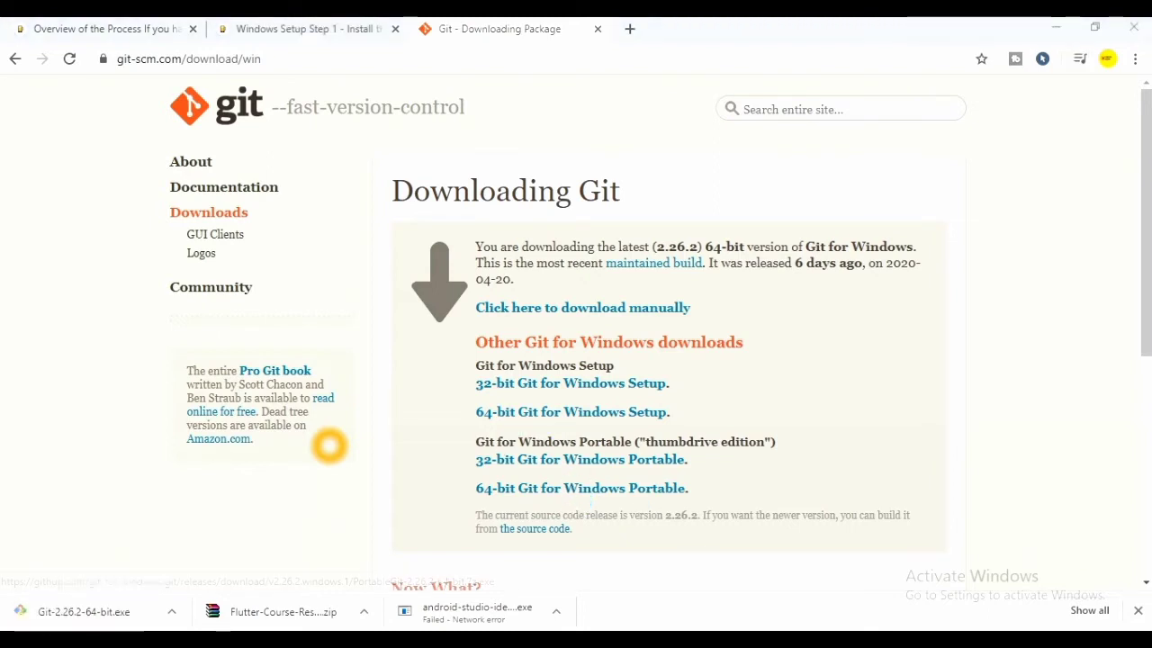
# Run Git-2.26.2-64-bit.exe setup, keeping defaults such as Vim editor, OpenSSL and MinTTY.
pyautogui.click(83, 611)
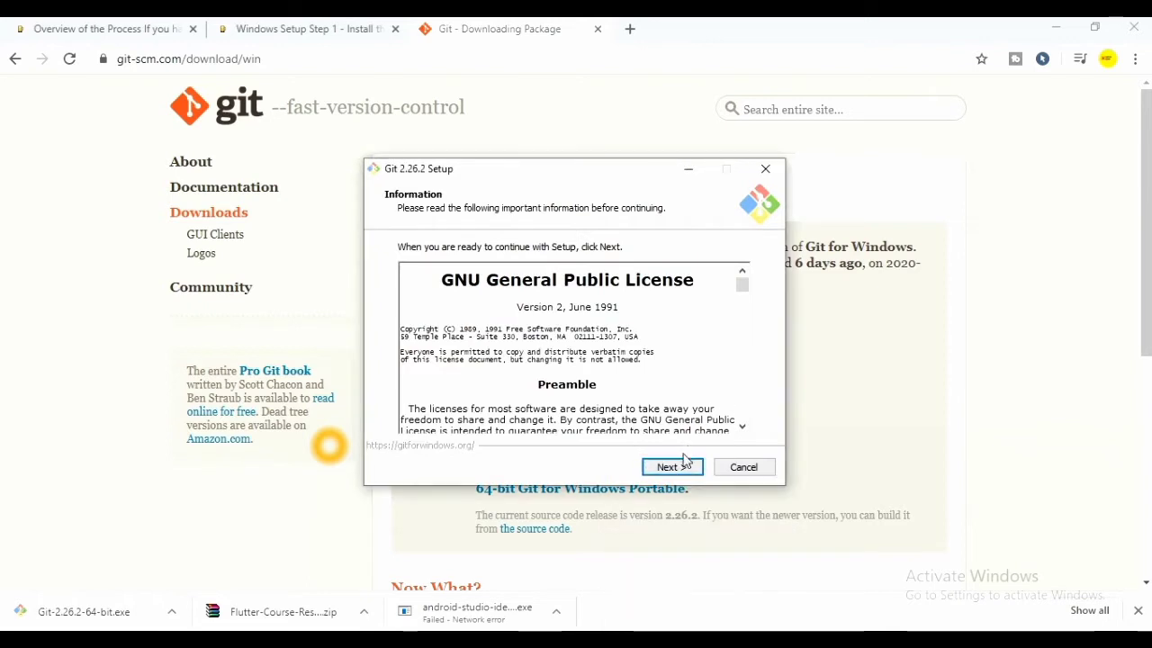
pyautogui.click(667, 466)
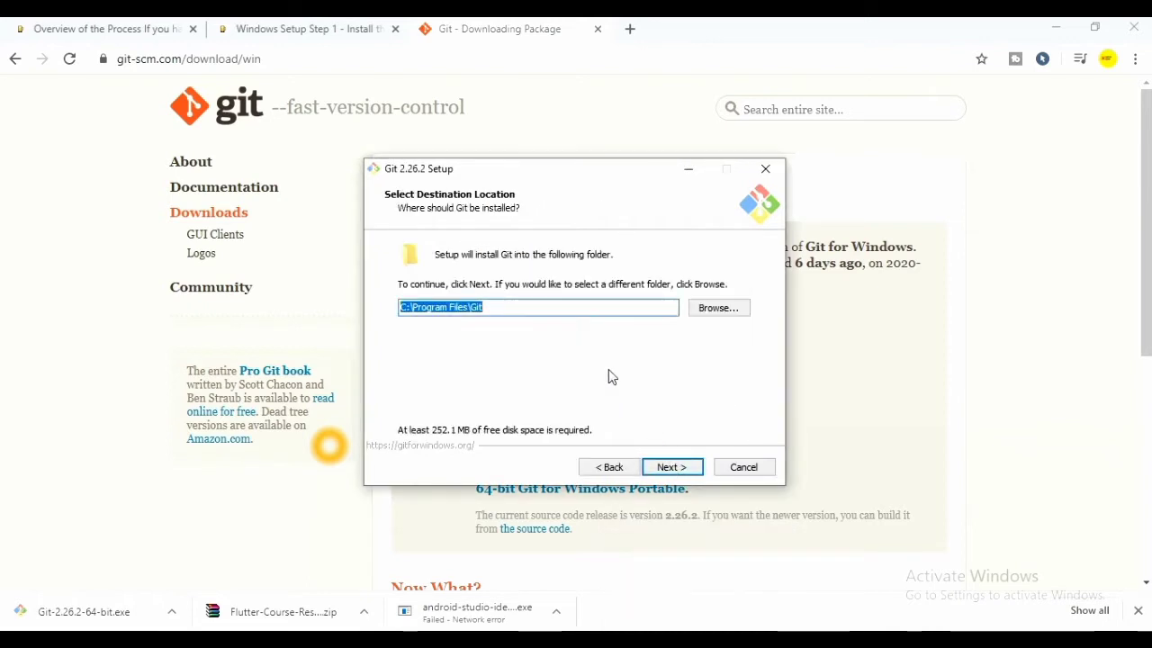
pyautogui.click(670, 467)
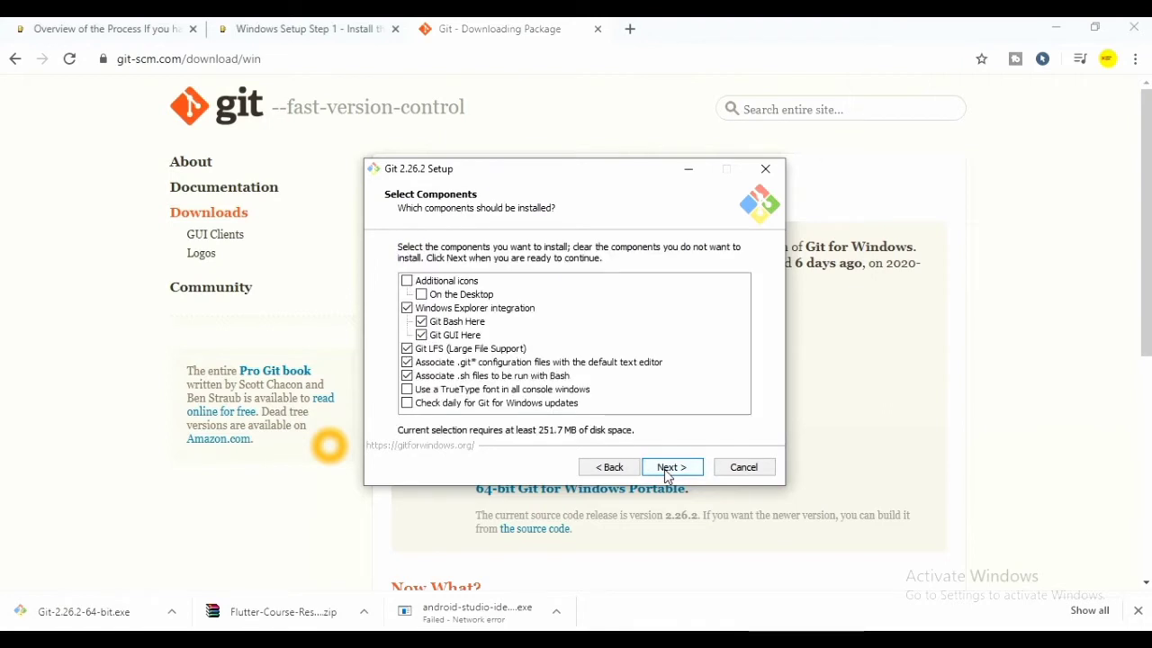
pyautogui.click(671, 466)
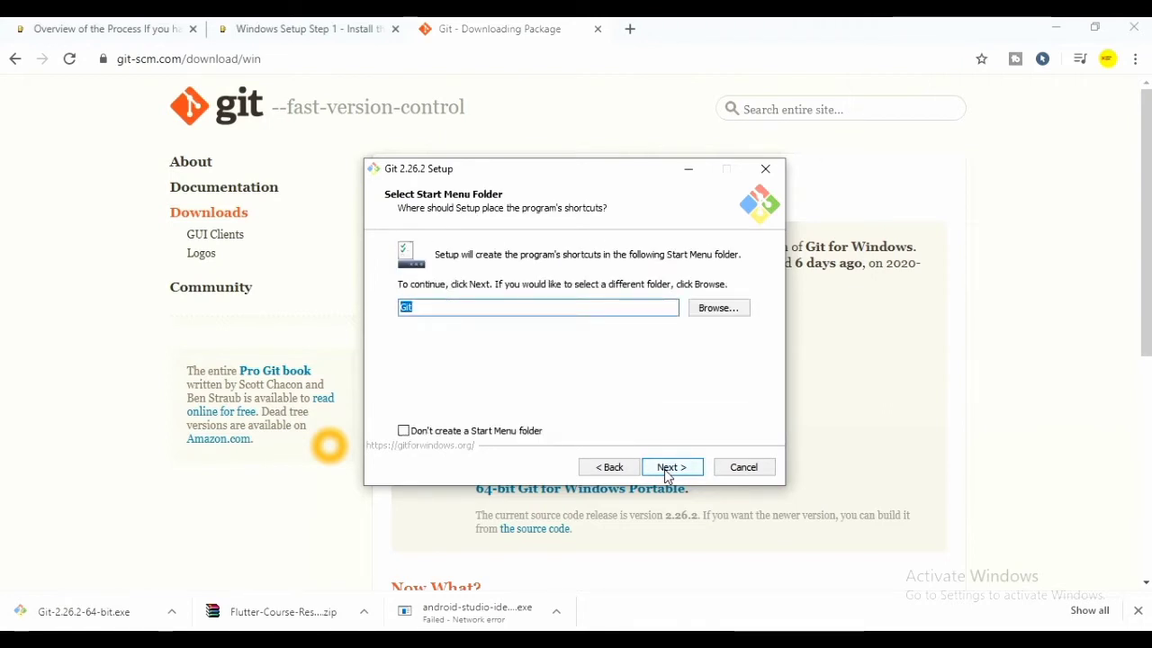
pyautogui.click(670, 466)
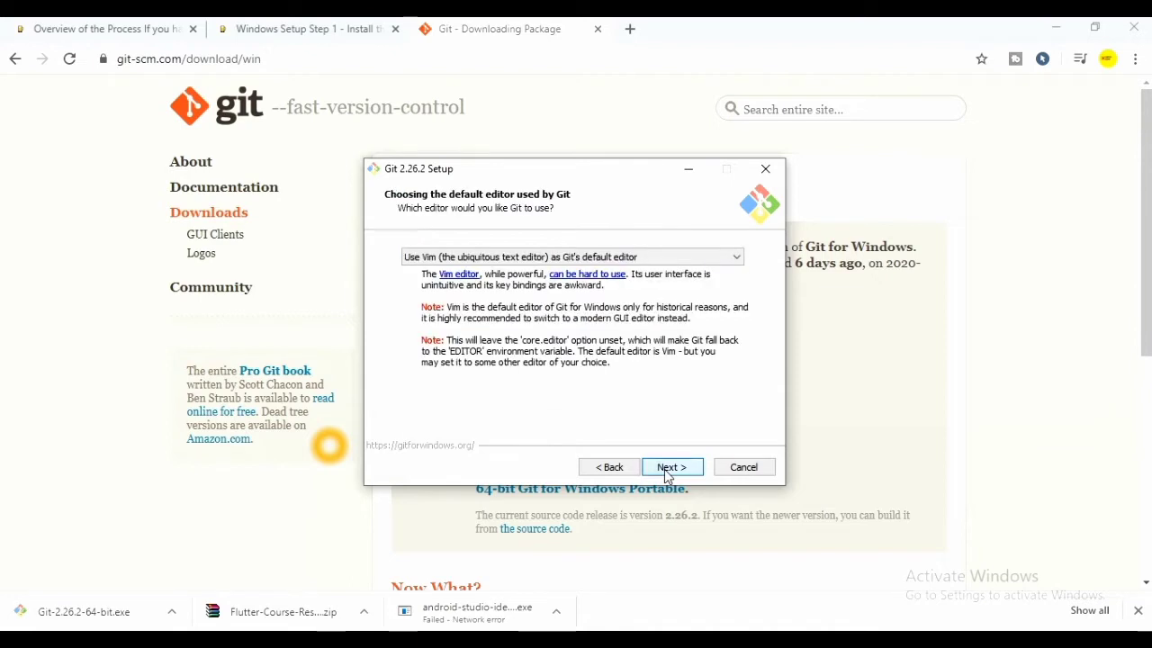
pyautogui.click(671, 466)
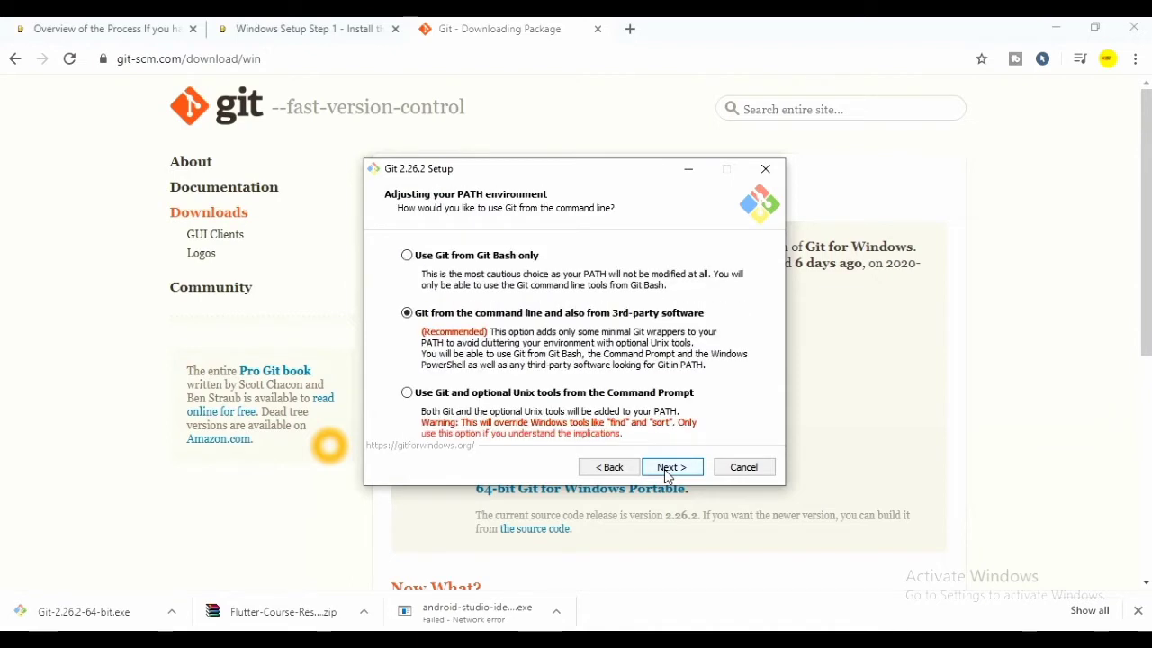
pyautogui.click(671, 467)
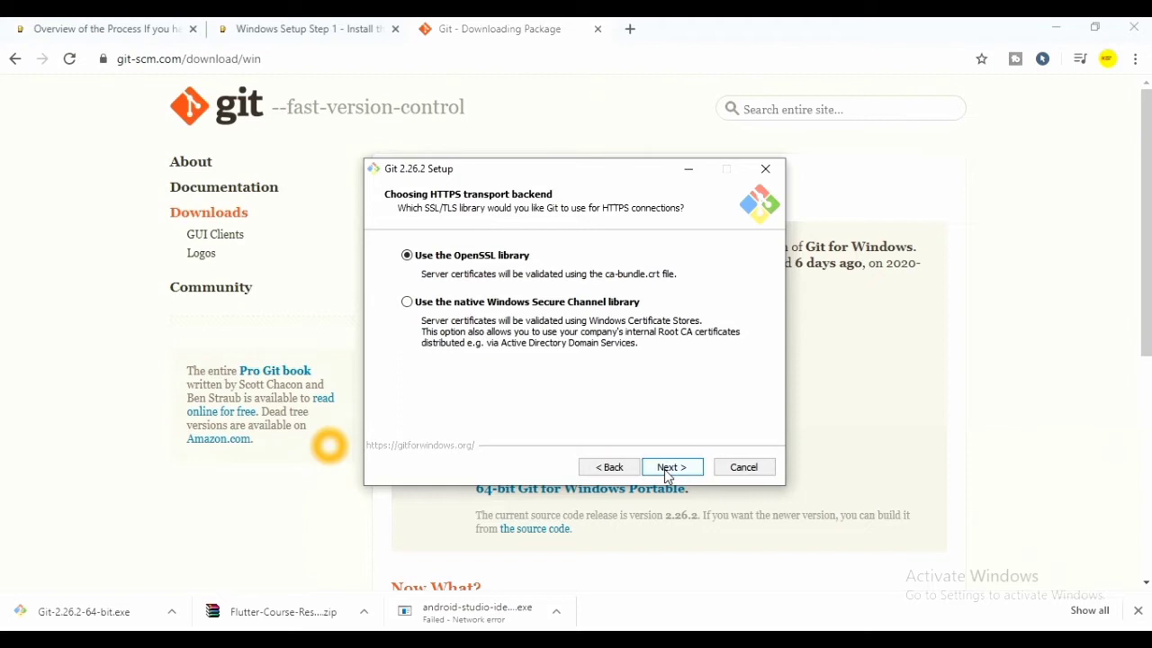
pyautogui.click(670, 467)
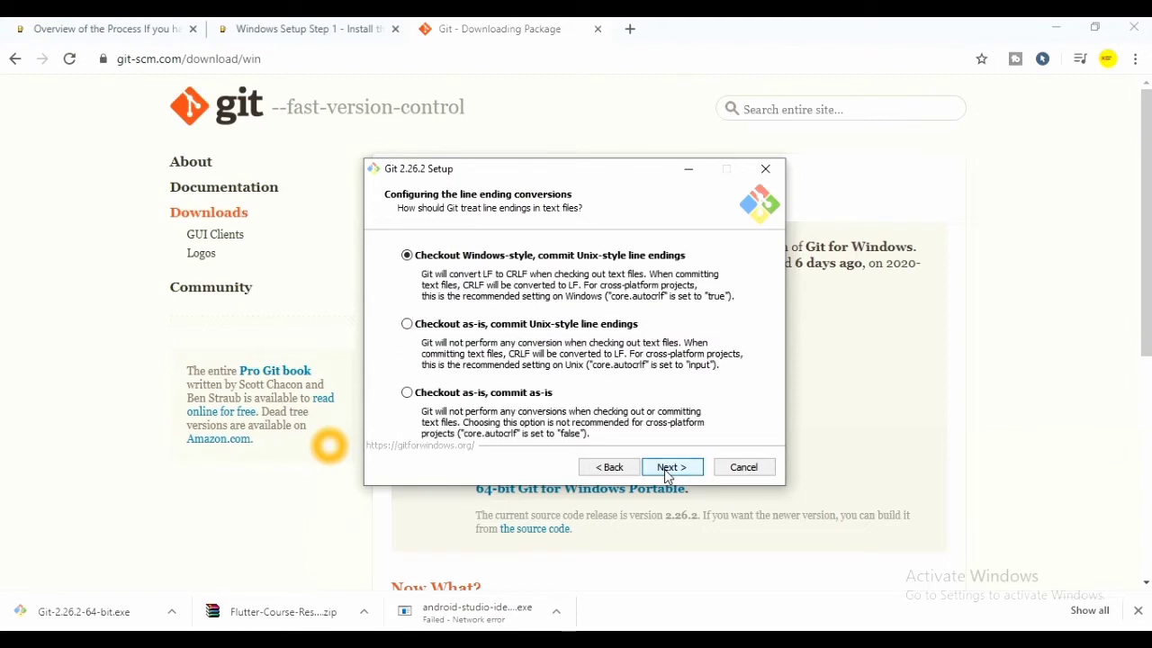
pyautogui.click(671, 466)
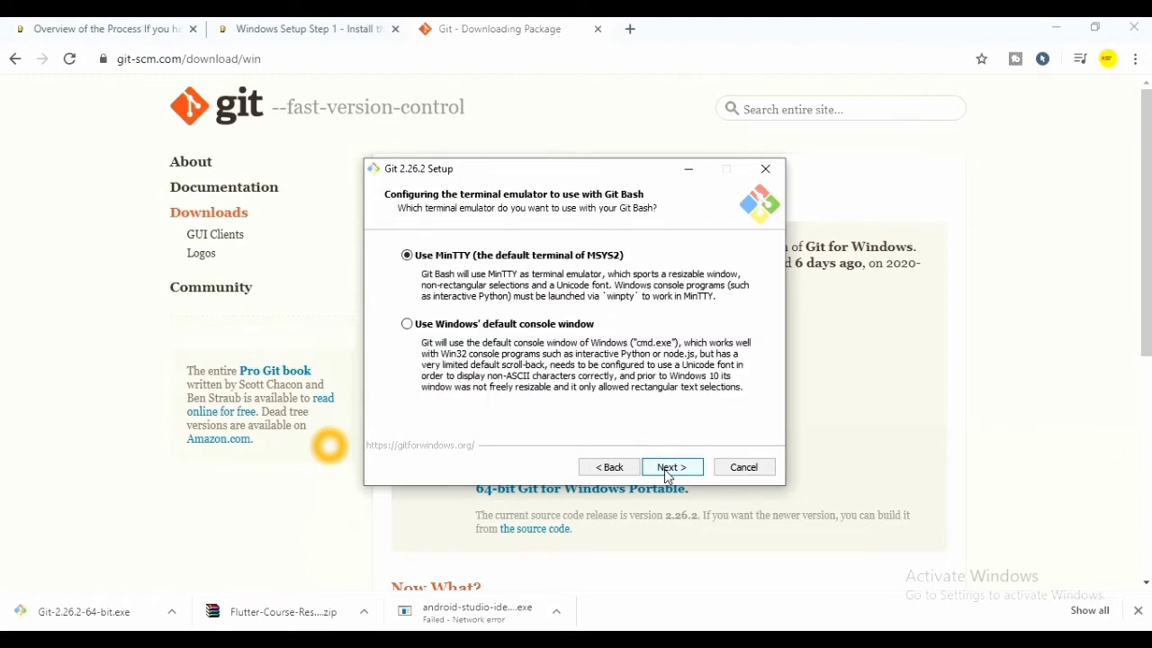
pyautogui.click(672, 466)
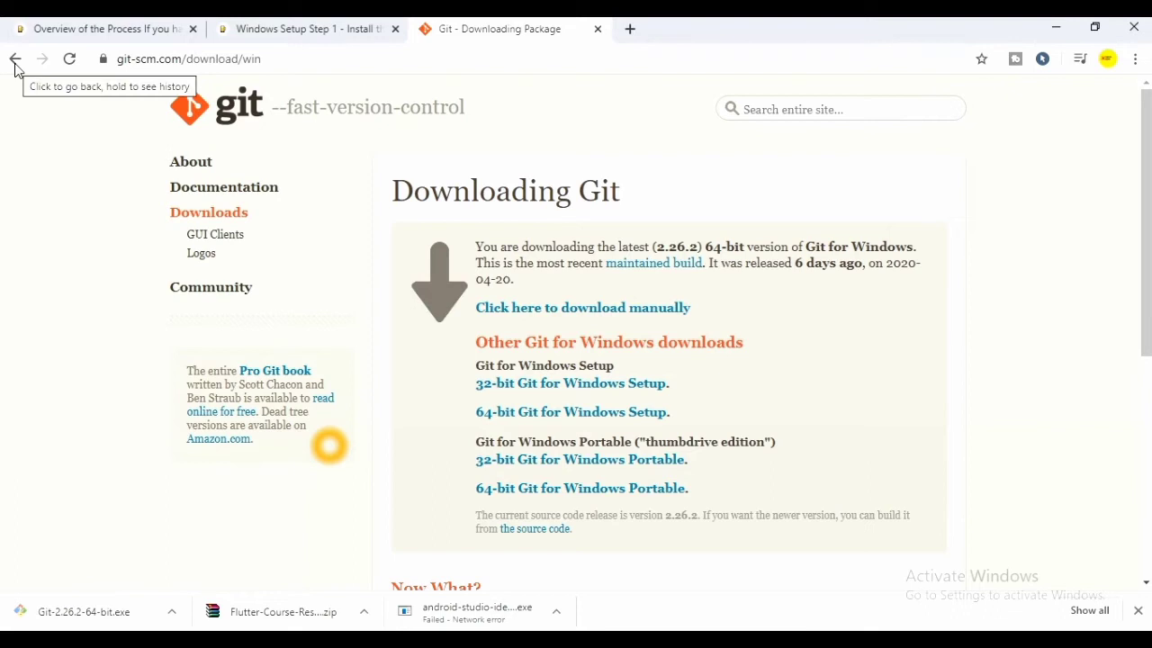
# Back on the Flutter Windows page, download flutter_windows_v1.12.13+hotfix.9-stable.zip and show it in its folder.
pyautogui.click(15, 58)
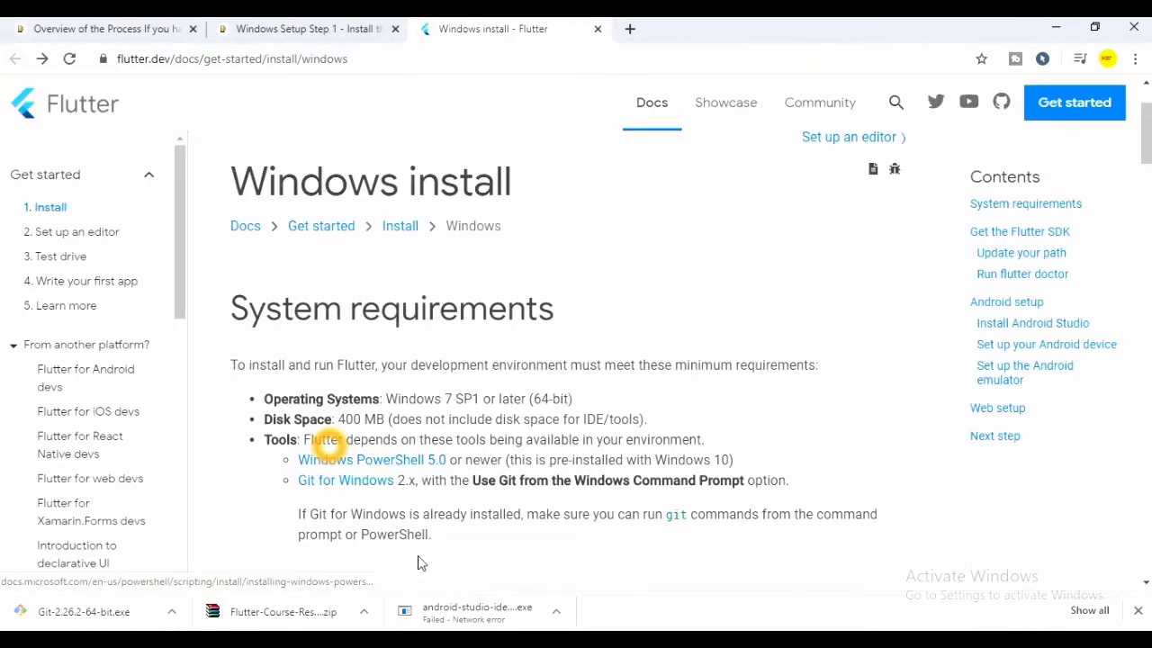
pyautogui.scroll(-3)
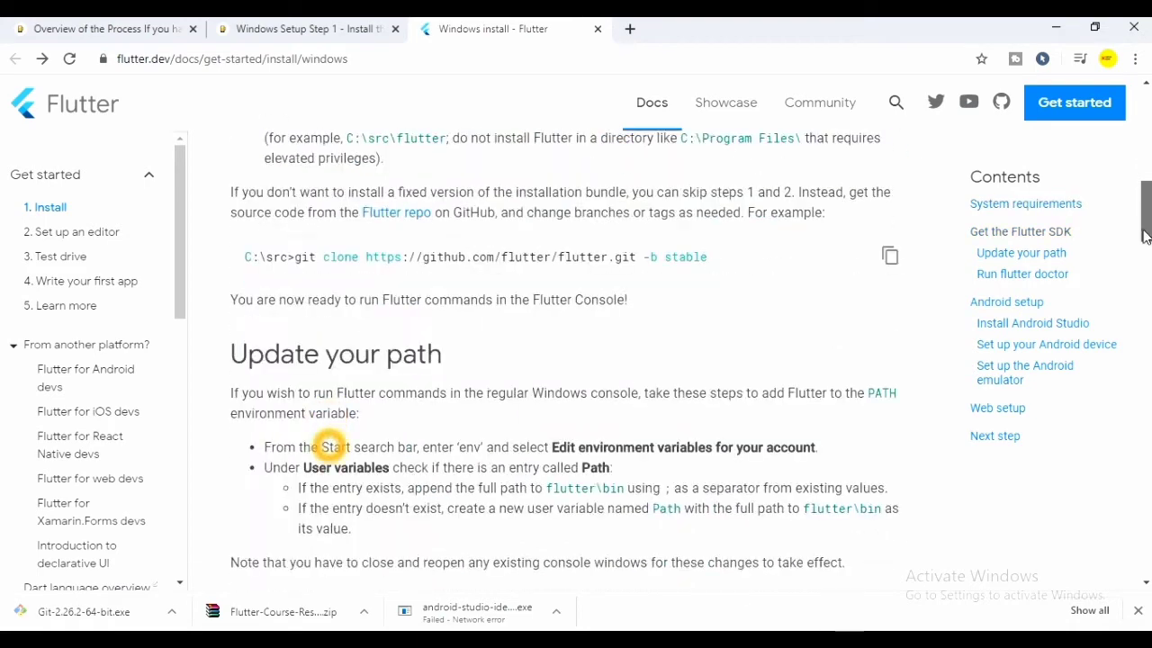
pyautogui.scroll(3)
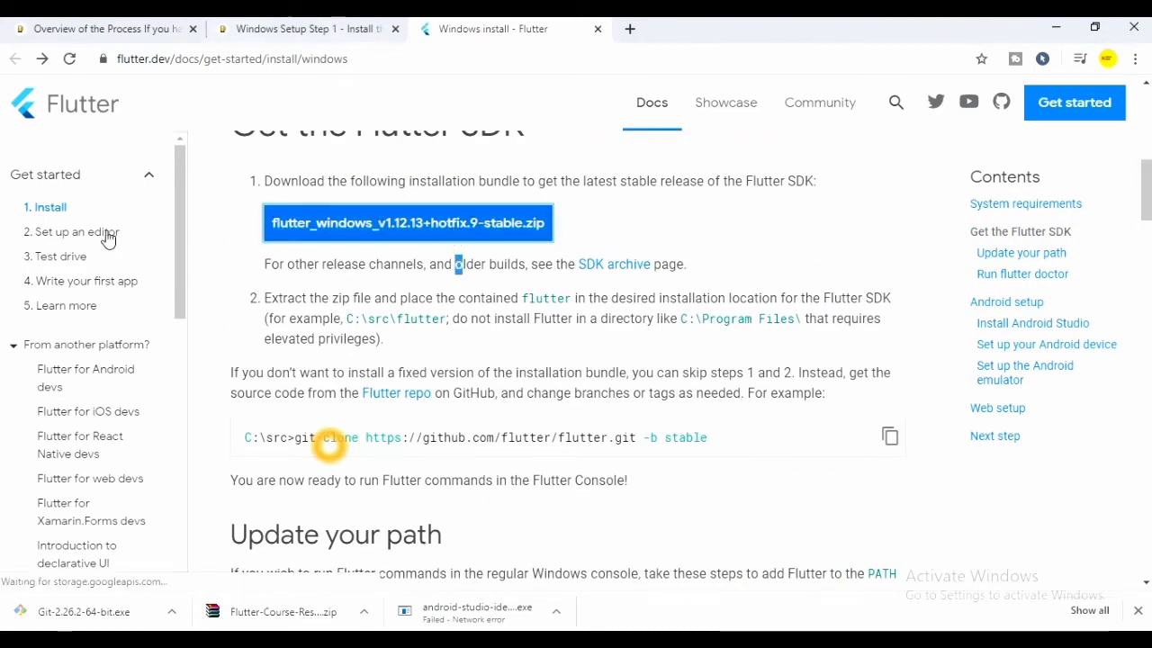
pyautogui.click(406, 222)
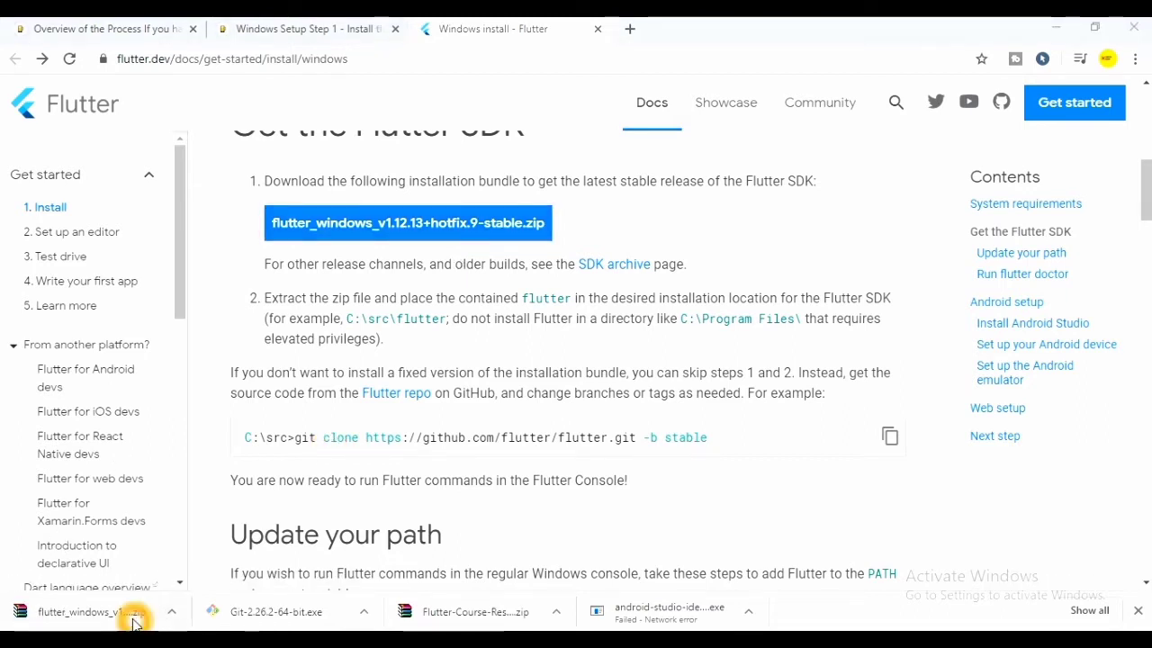
pyautogui.click(171, 612)
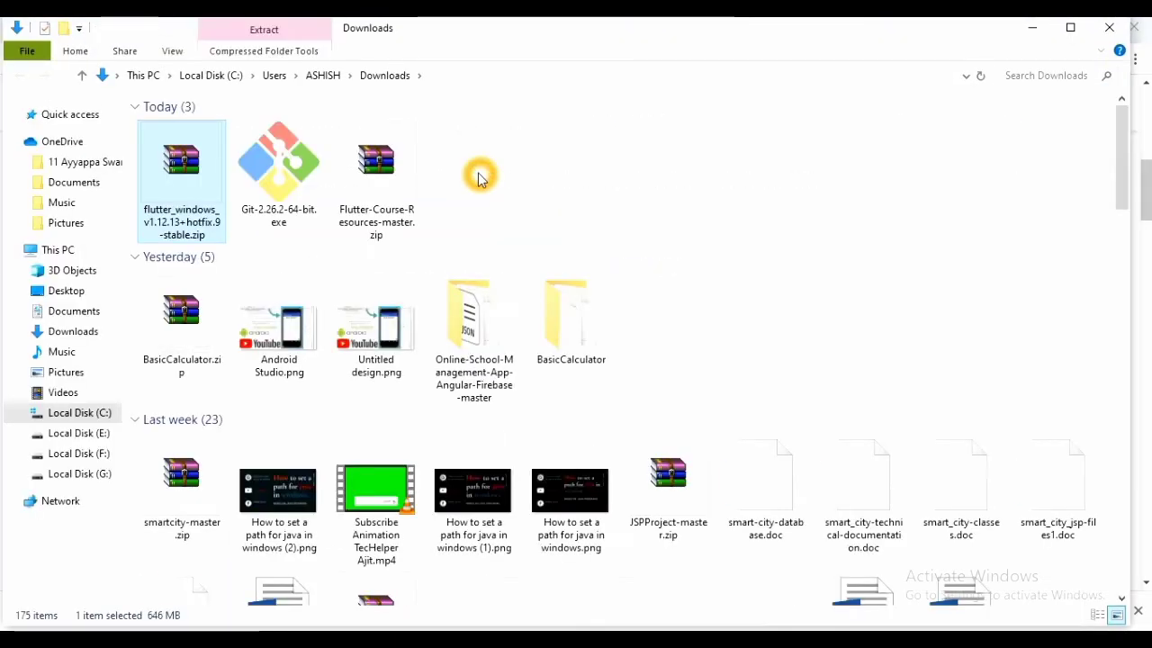
# Right-click flutter_windows_v1.12.13+hotfix.9-stable.zip in Downloads to show its WinRAR extraction options.
pyautogui.rightClick(182, 180)
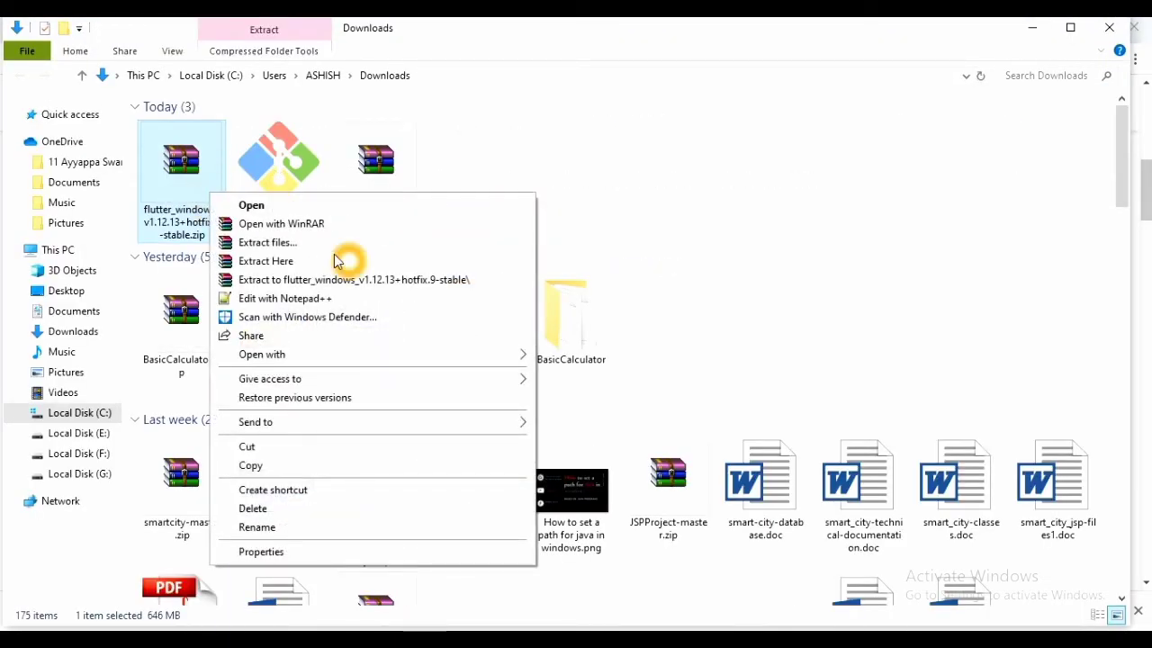
pyautogui.moveTo(310, 247)
pyautogui.write('C:\\src\\f')
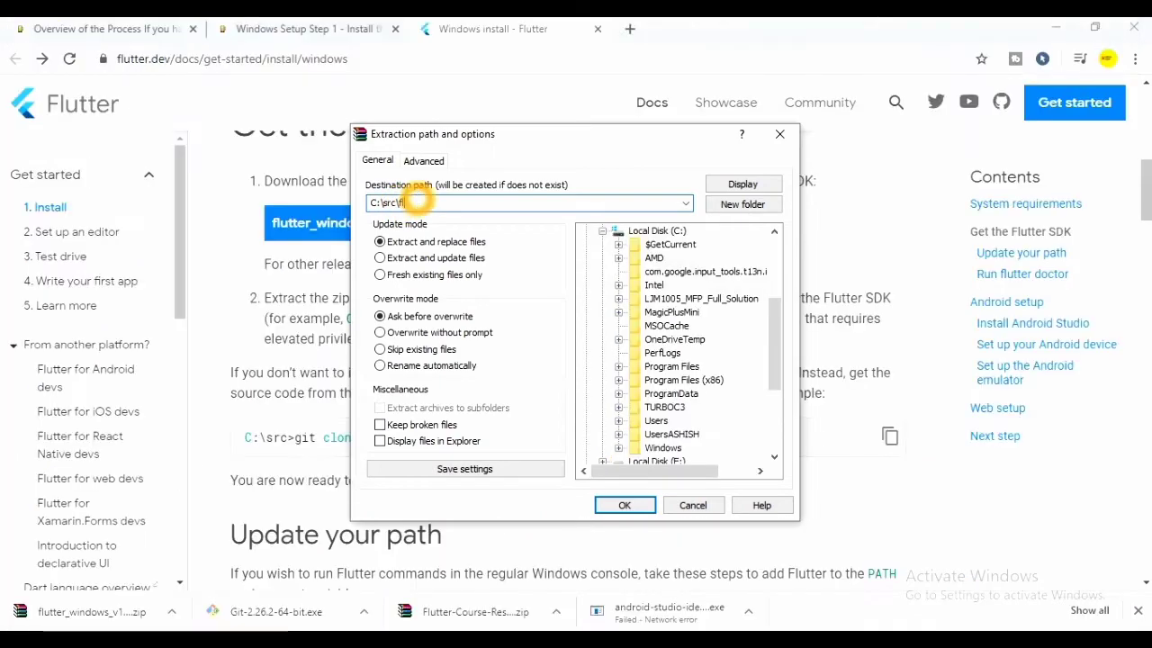
# Set the WinRAR destination path to C:\src\flutter and confirm the extraction.
pyautogui.write('lutter')
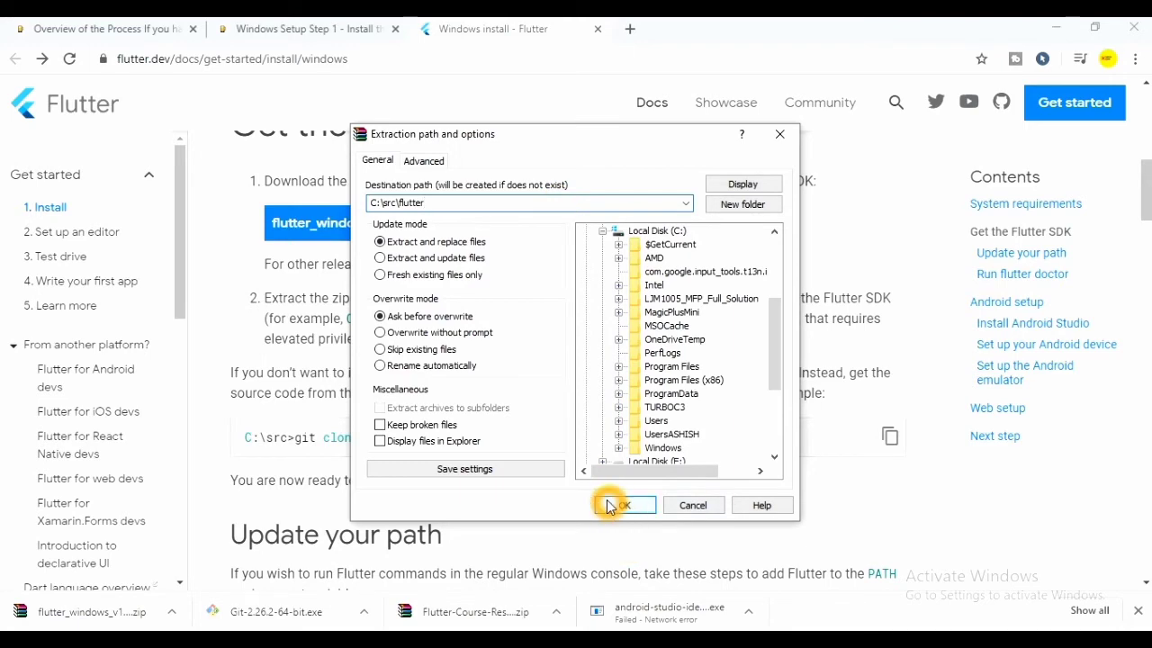
pyautogui.click(625, 503)
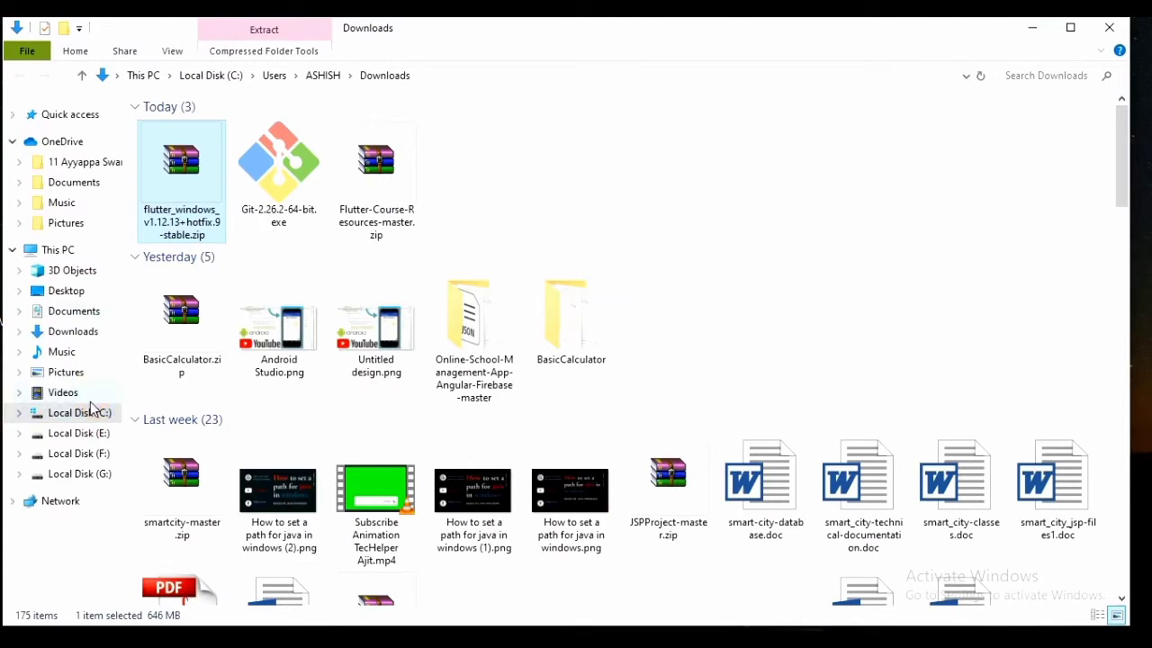
# Browse to C:\src\flutter\flutter and launch flutter_console.bat.
pyautogui.click(79, 412)
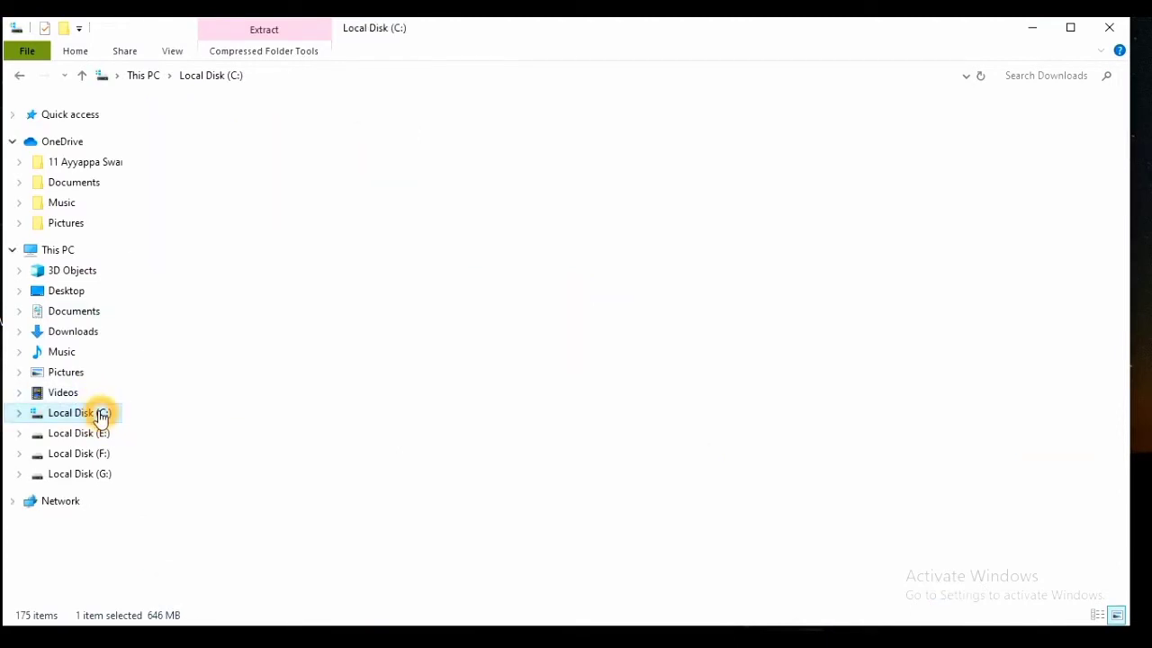
pyautogui.doubleClick(72, 412)
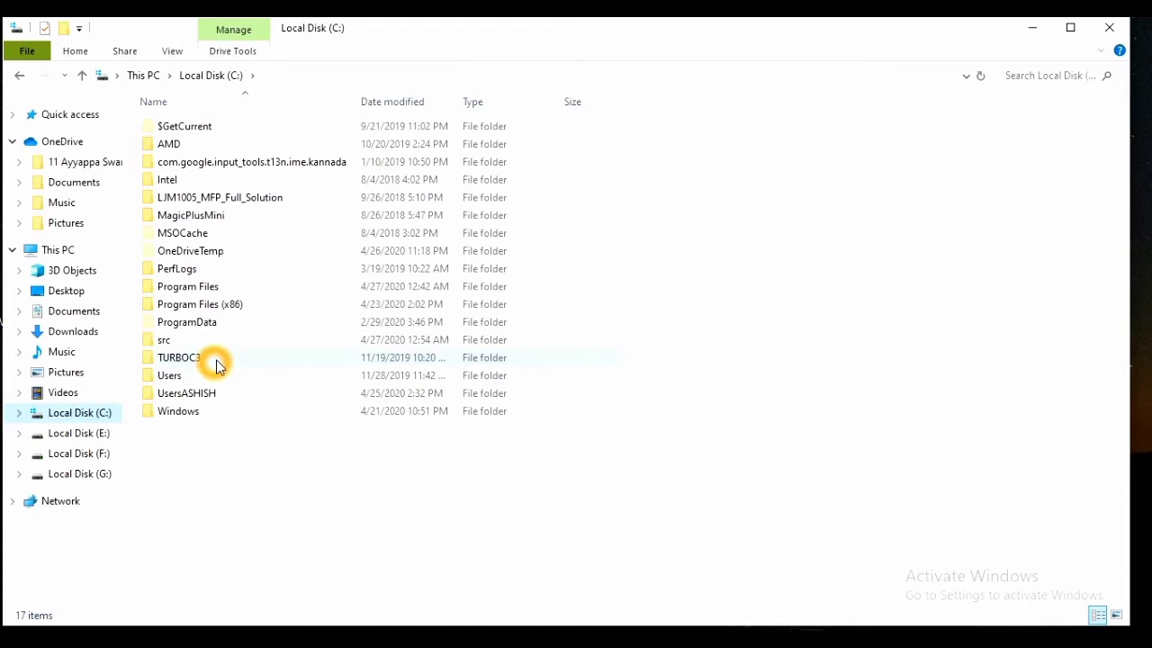
pyautogui.moveTo(180, 338)
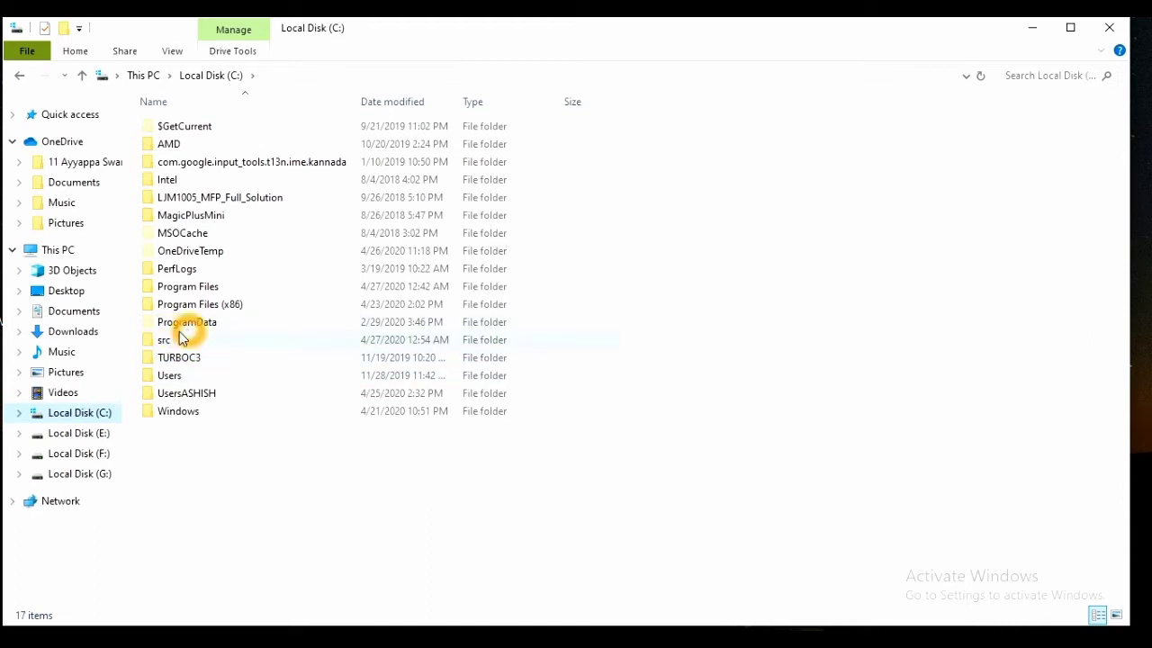
pyautogui.doubleClick(164, 339)
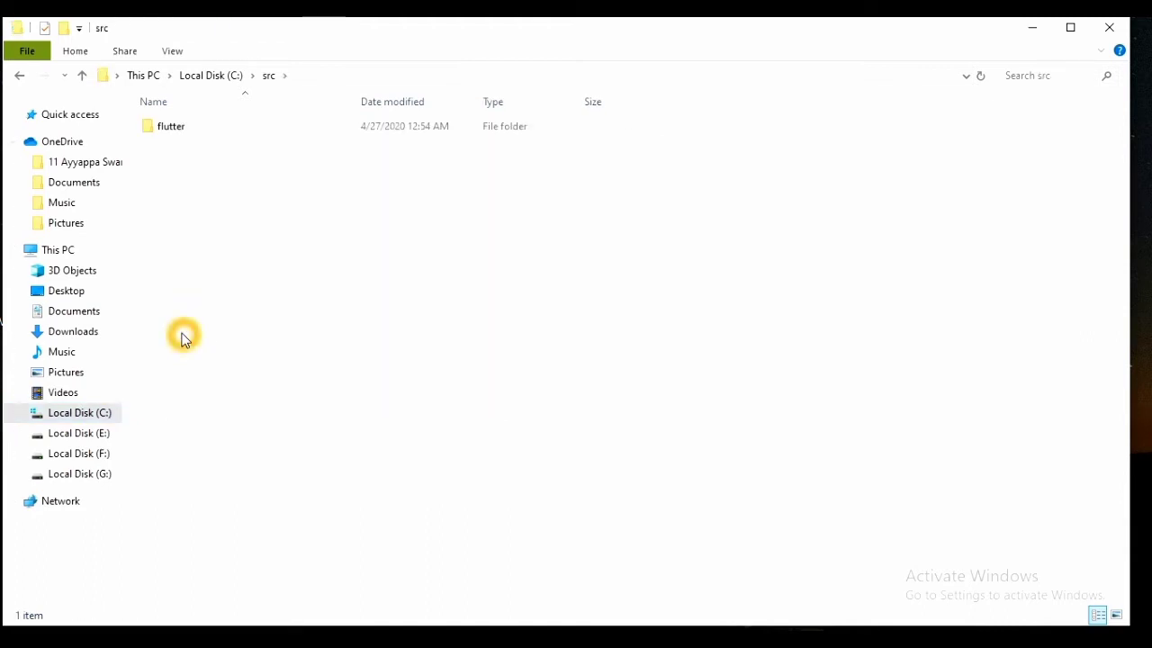
pyautogui.click(171, 126)
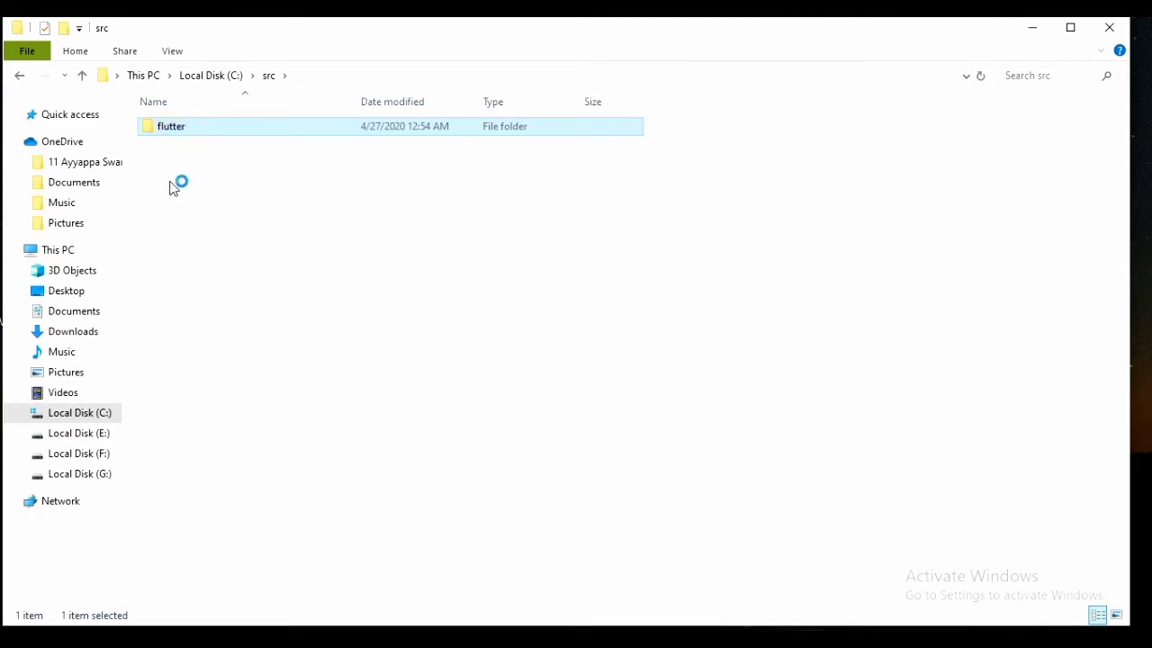
pyautogui.doubleClick(171, 125)
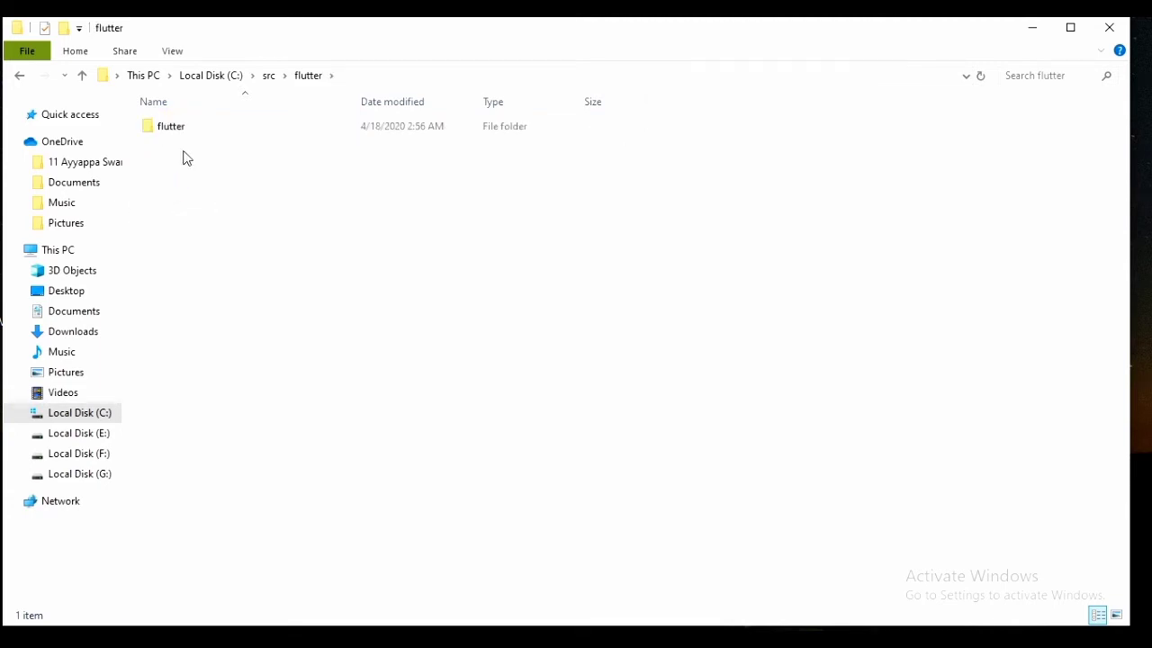
pyautogui.doubleClick(171, 126)
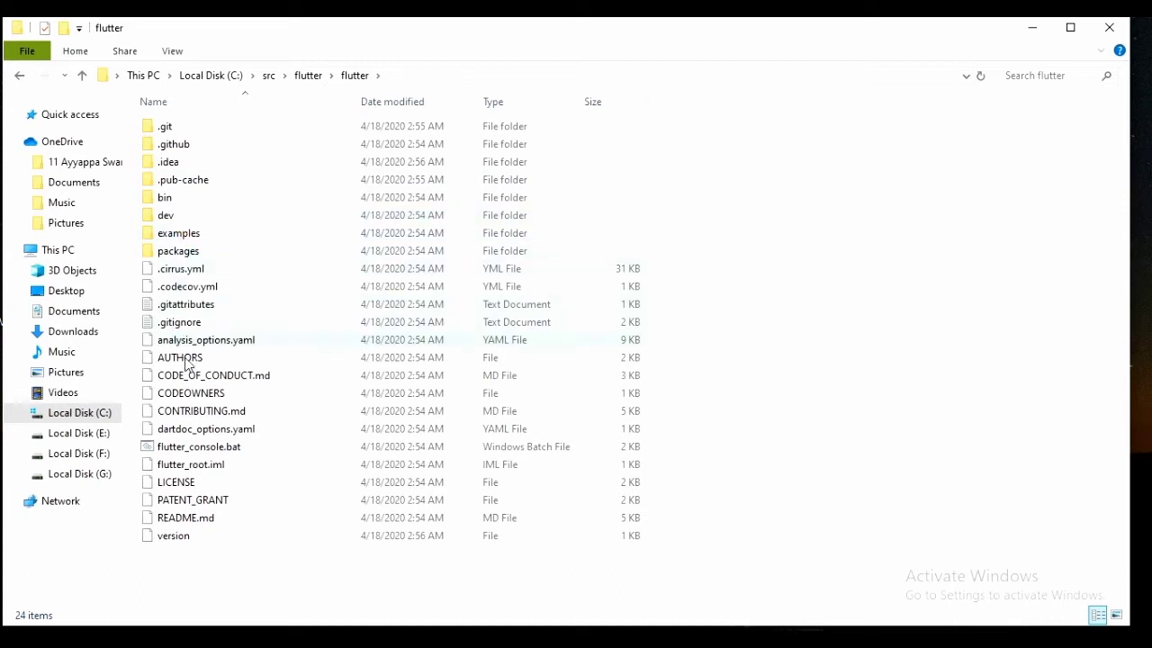
pyautogui.moveTo(221, 447)
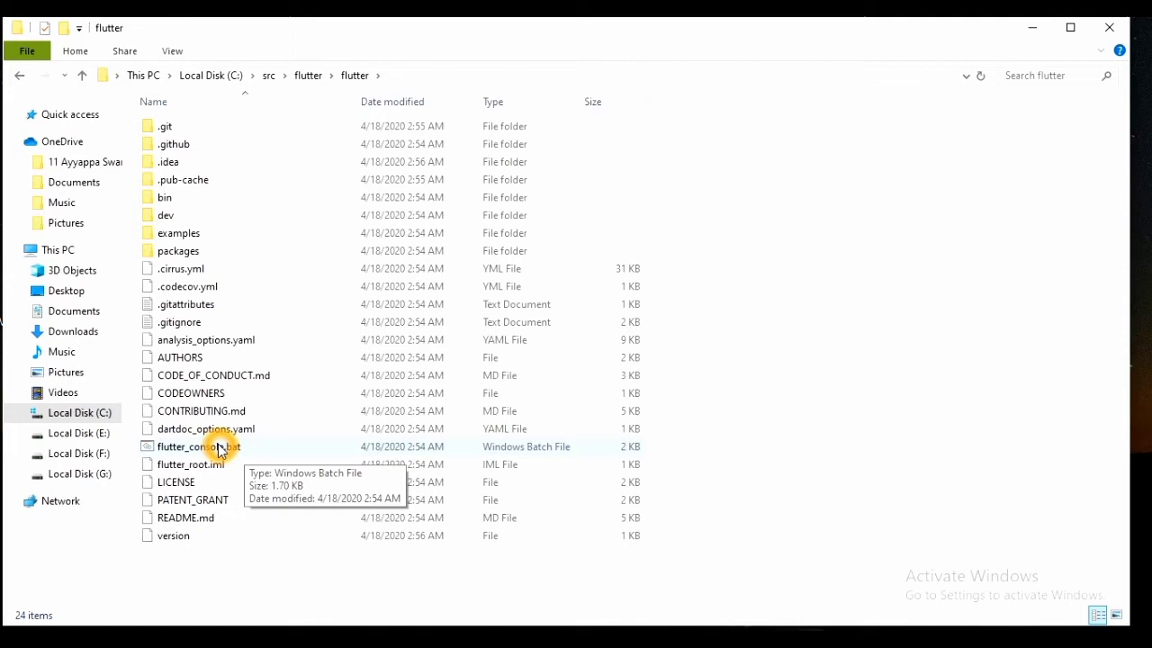
pyautogui.click(202, 447)
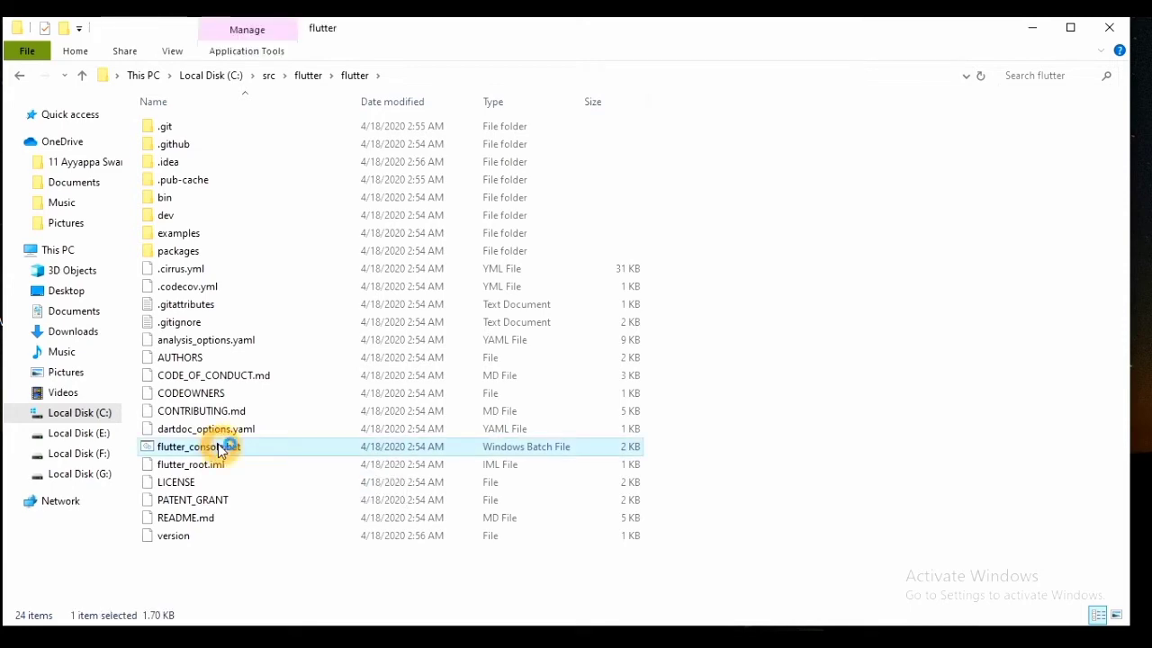
pyautogui.doubleClick(199, 447)
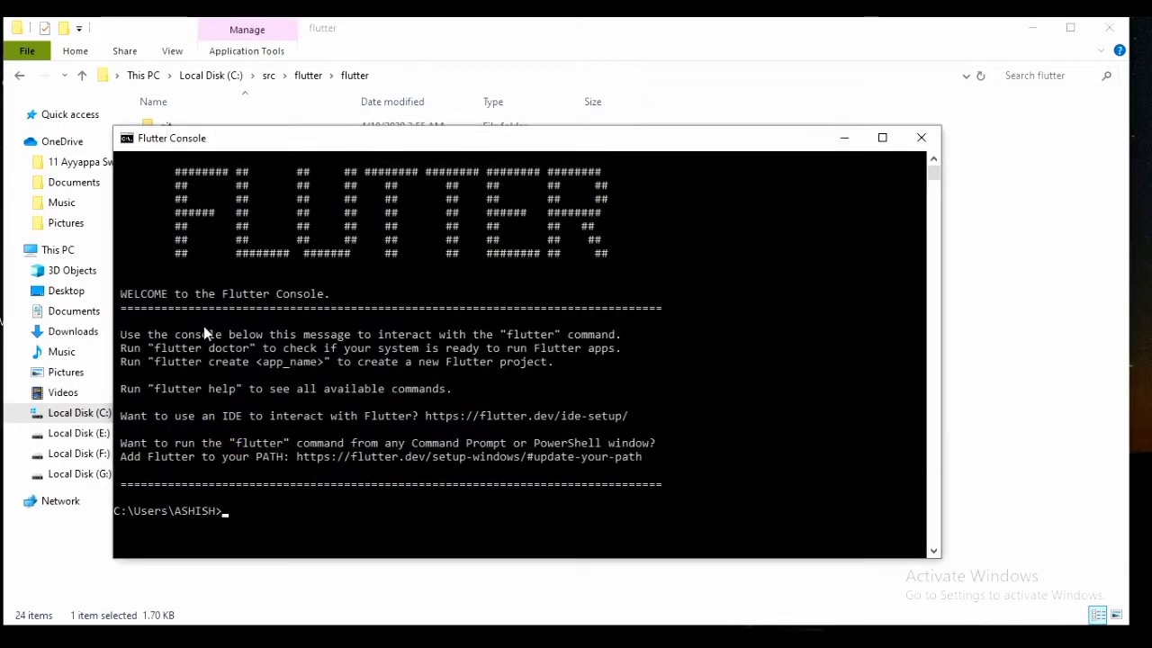
pyautogui.moveTo(353, 317)
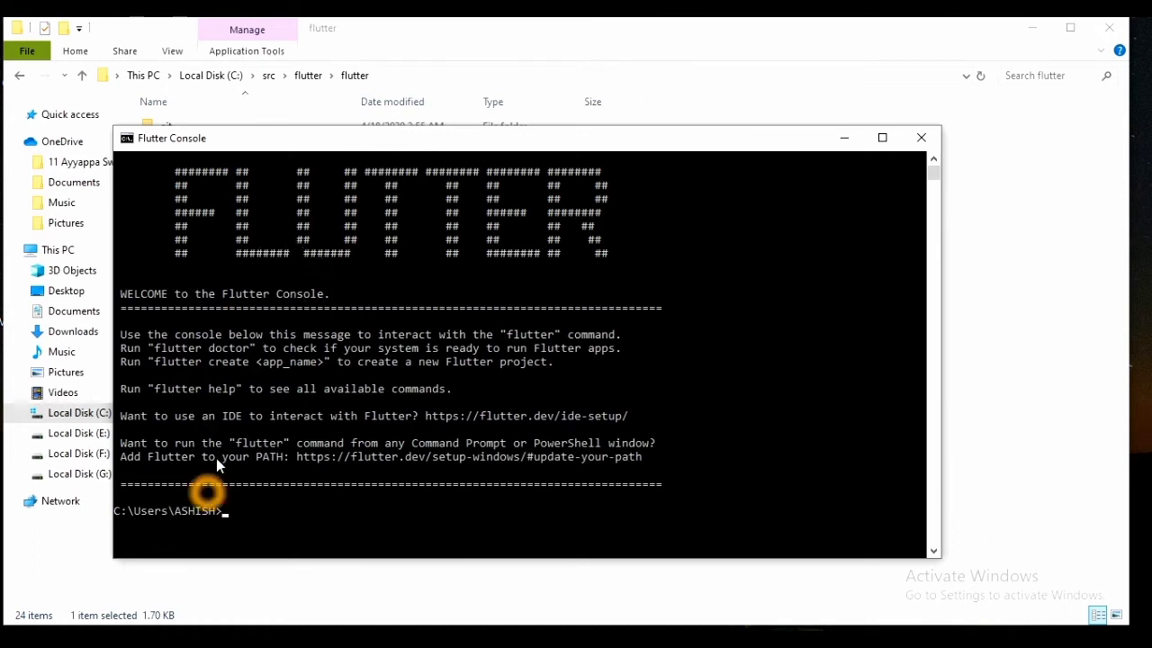
pyautogui.moveTo(200, 324)
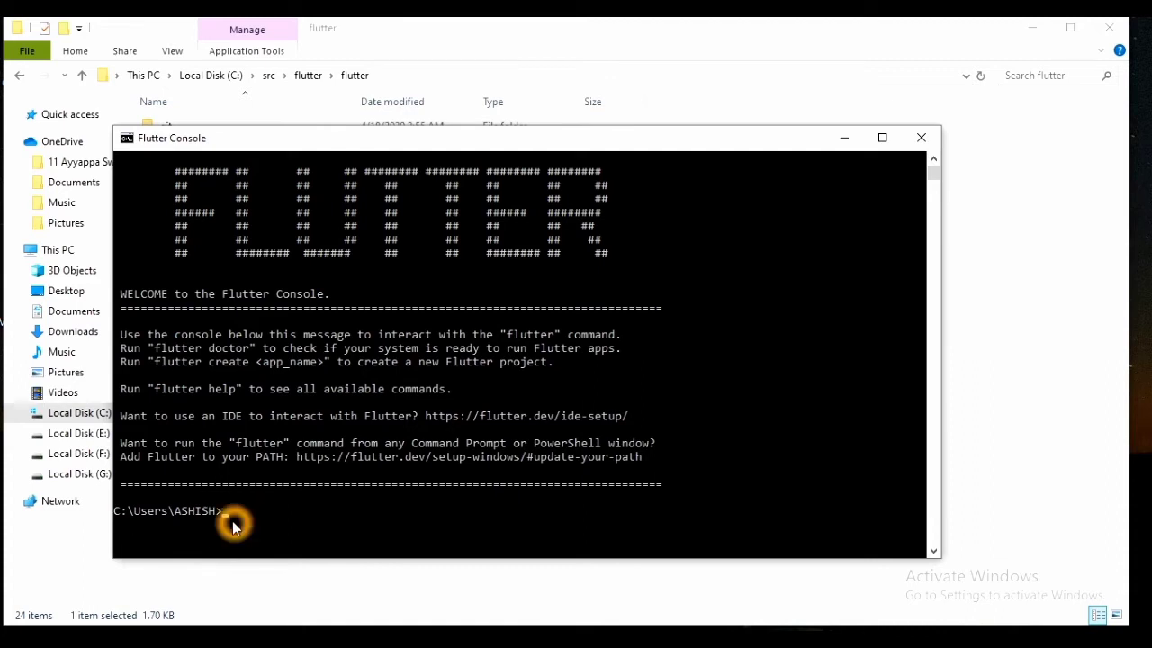
pyautogui.moveTo(239, 513)
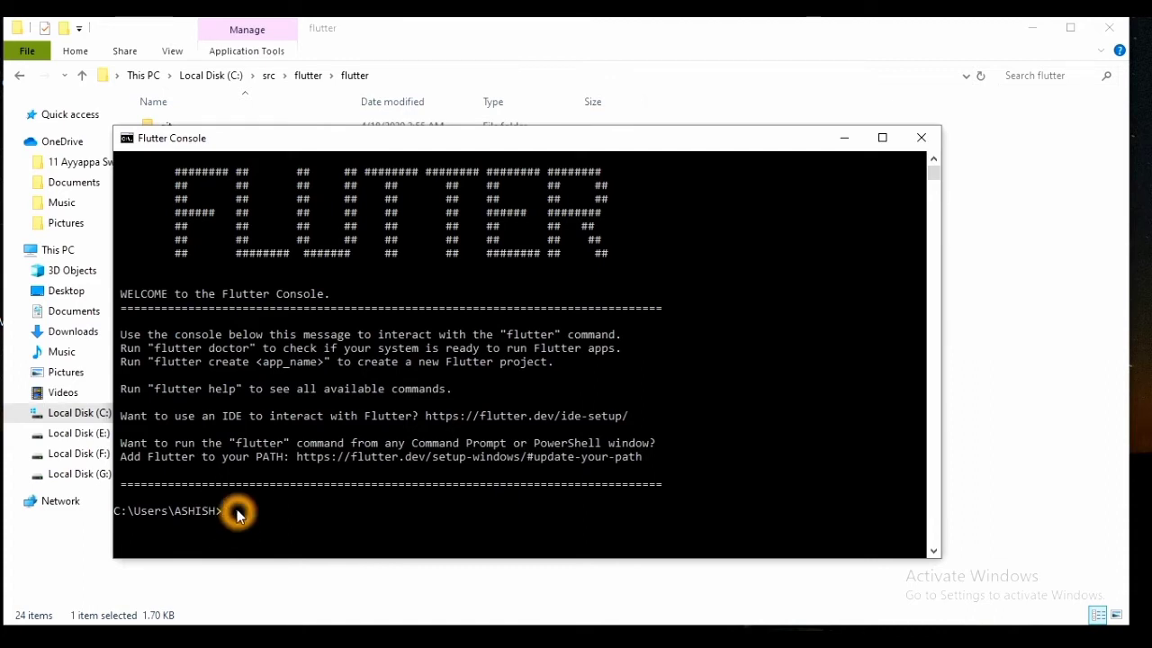
# Run flutter --version in the Flutter Console, showing 1.12.13+hotfix.9 stable with Dart 2.7.2.
pyautogui.write('ut')
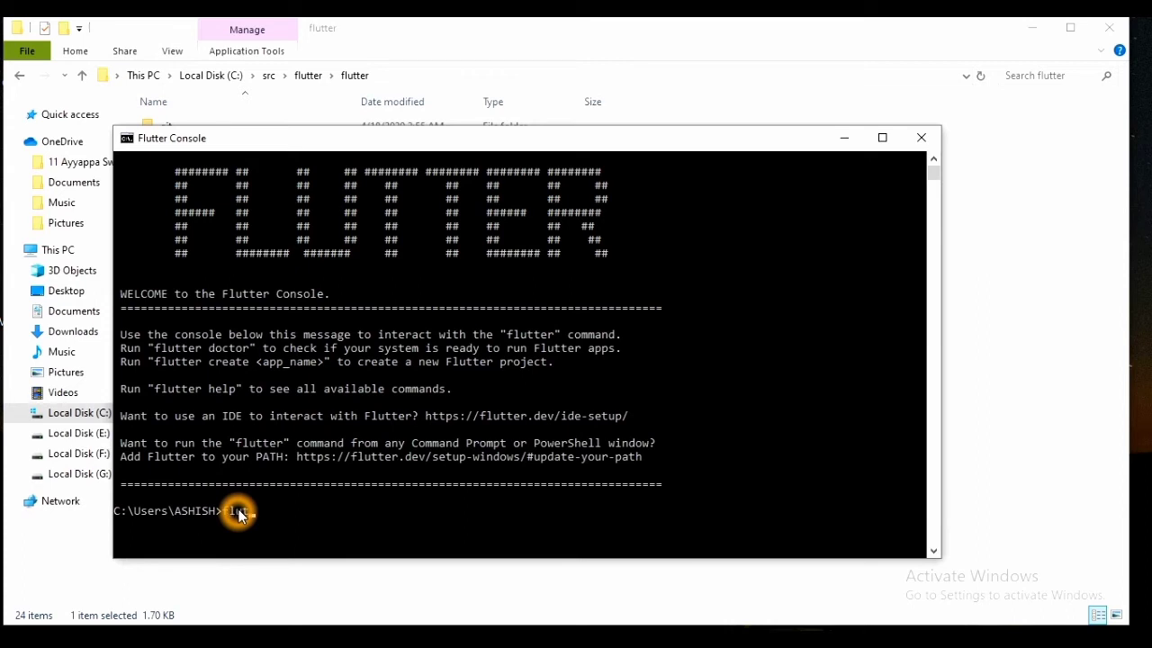
pyautogui.write('flutter')
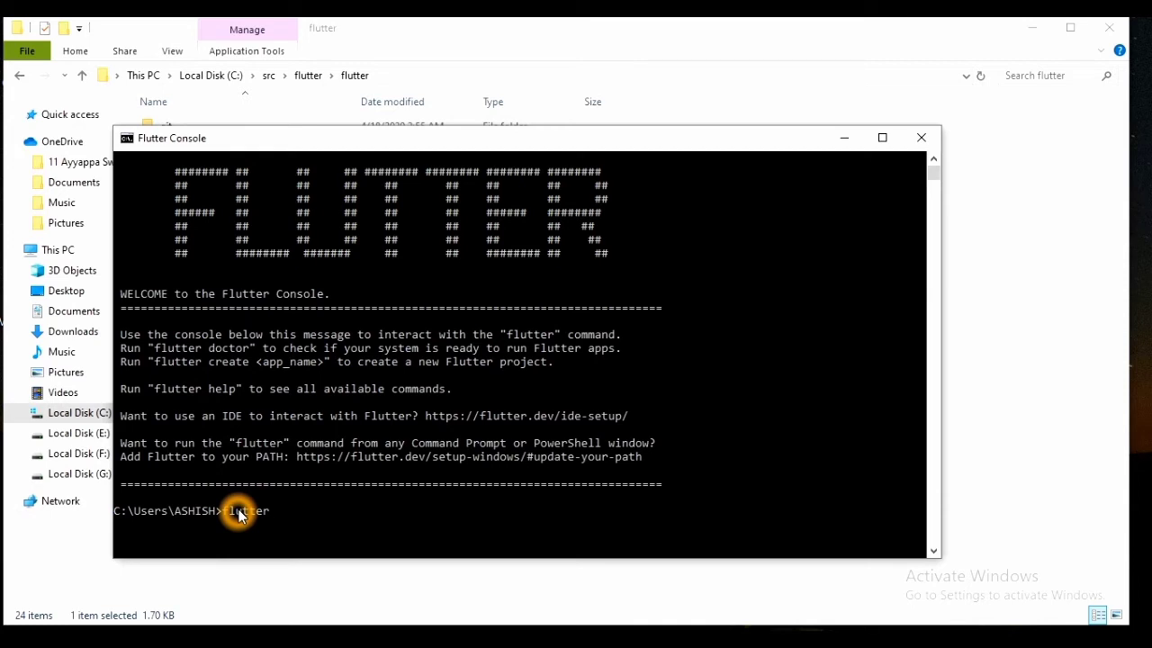
pyautogui.write('--ver')
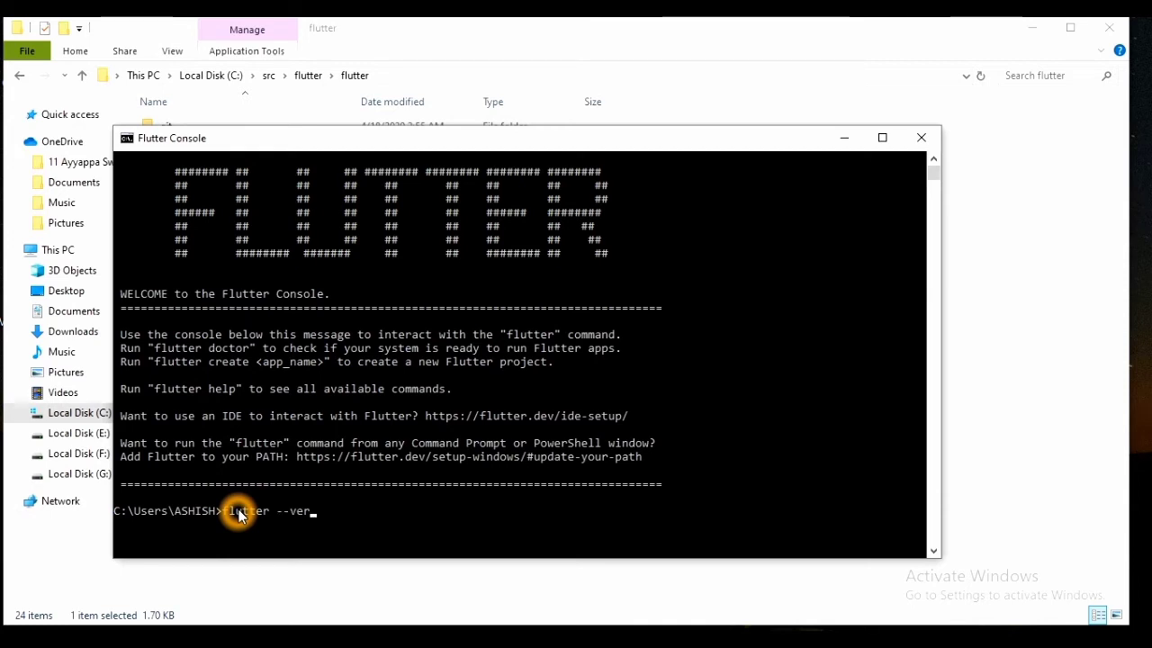
pyautogui.write('sion')
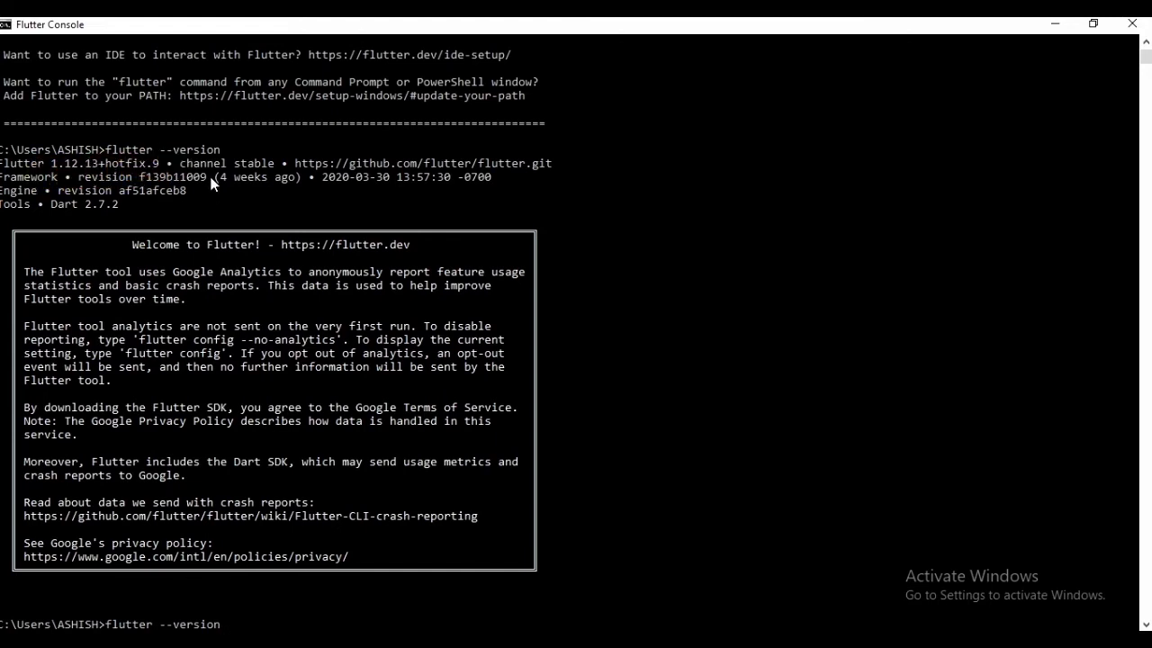
pyautogui.moveTo(216, 203)
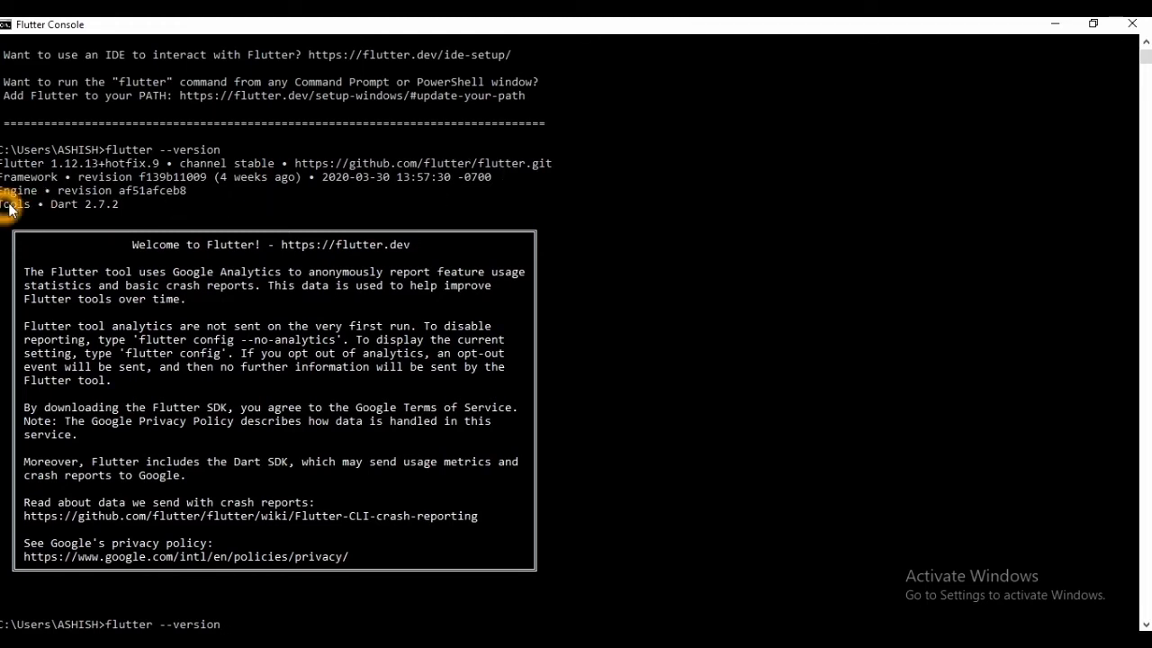
pyautogui.moveTo(261, 621)
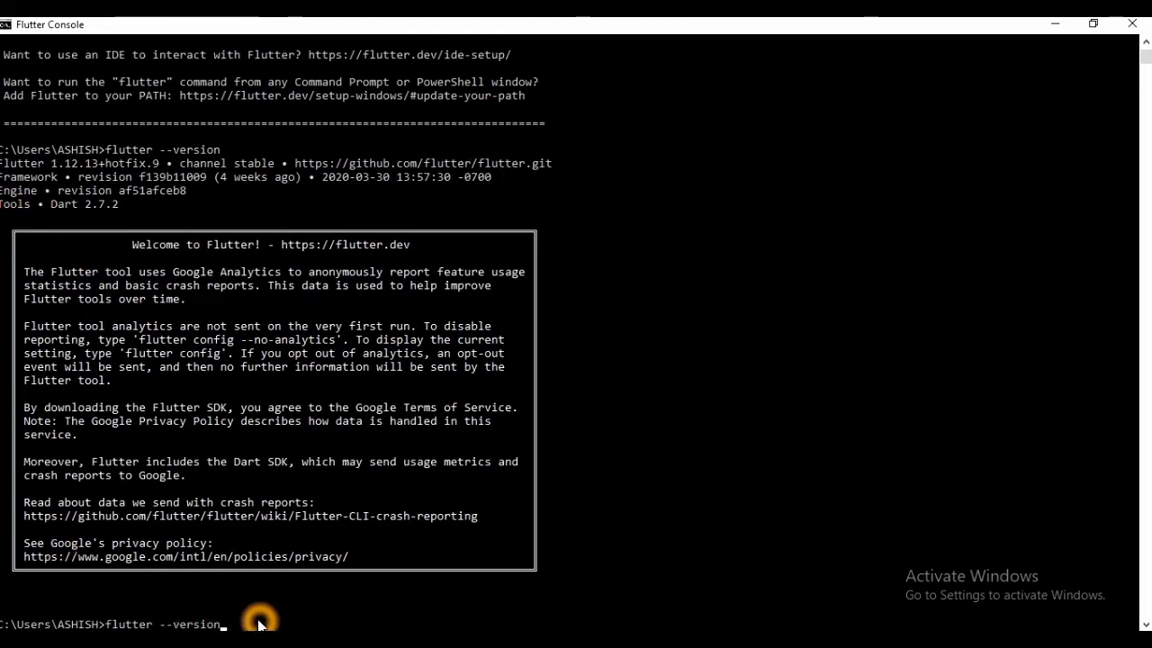
pyautogui.moveTo(266, 604)
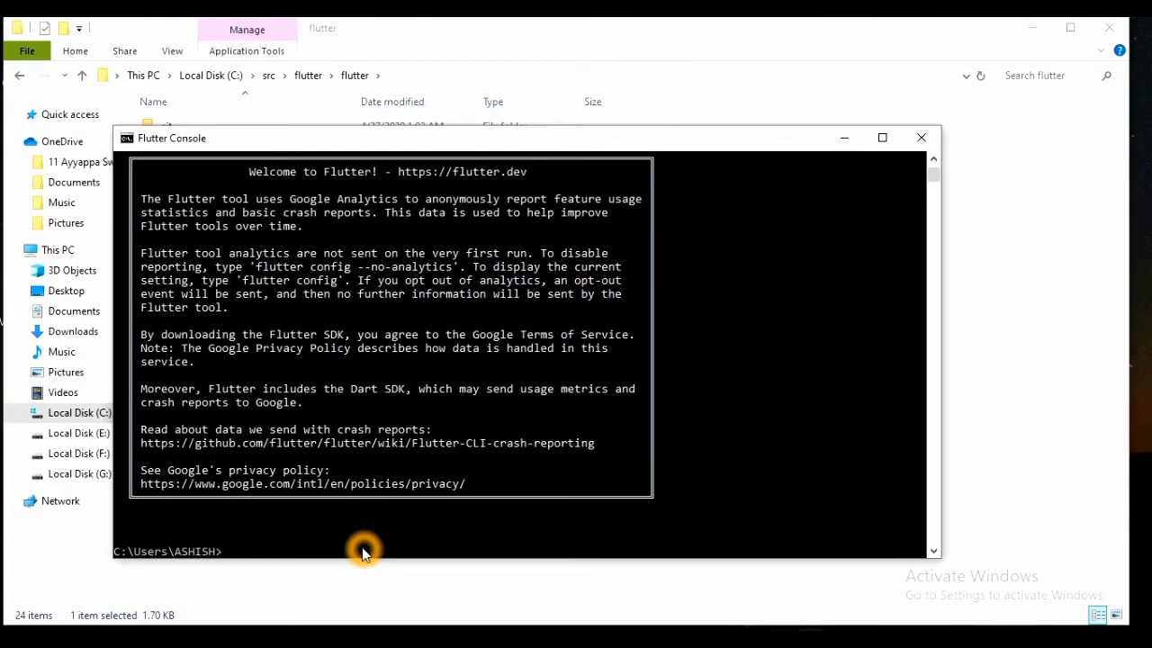
# Close the Flutter Console and open the bin folder in C:\src\flutter\flutter.
pyautogui.click(921, 138)
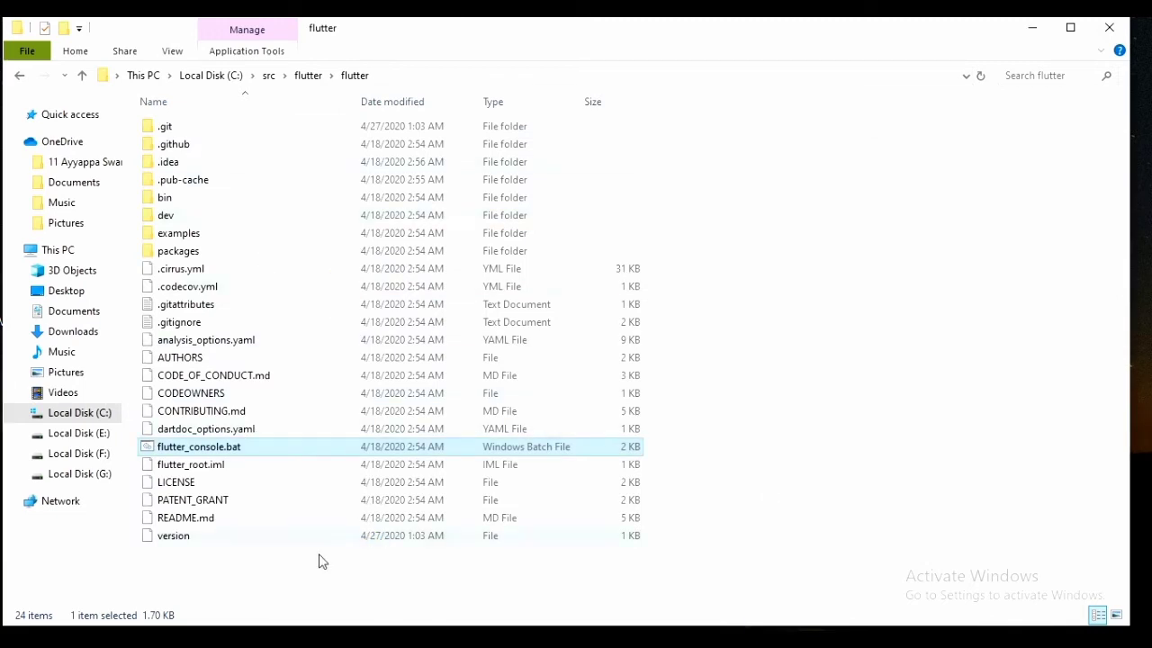
pyautogui.moveTo(212, 450)
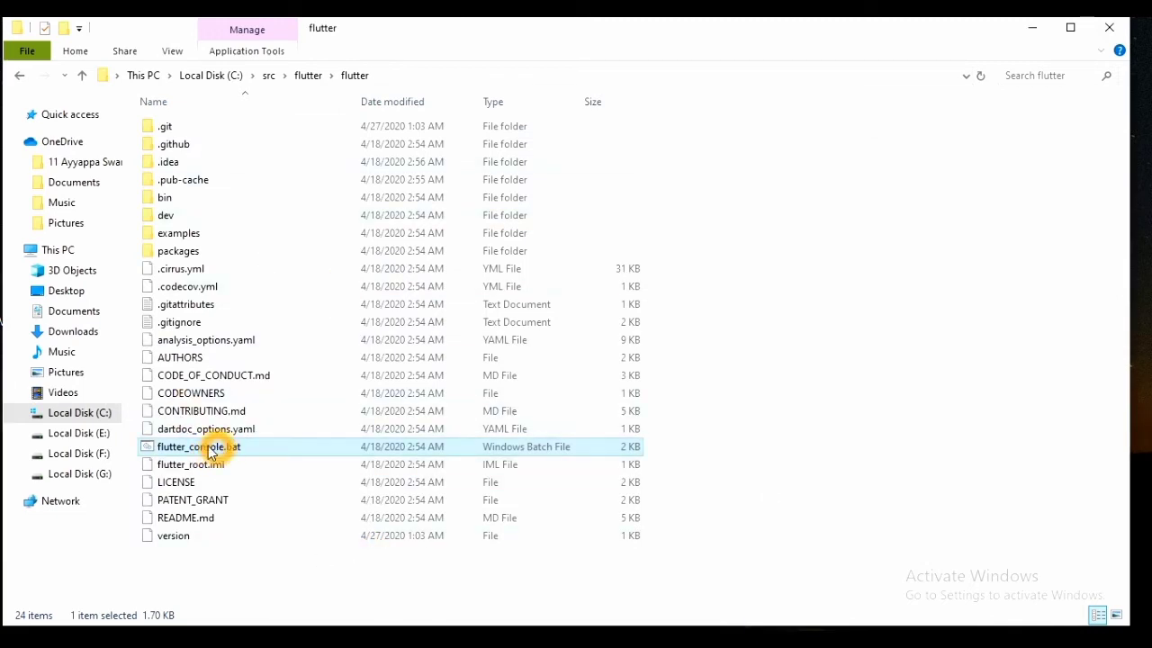
pyautogui.moveTo(199, 200)
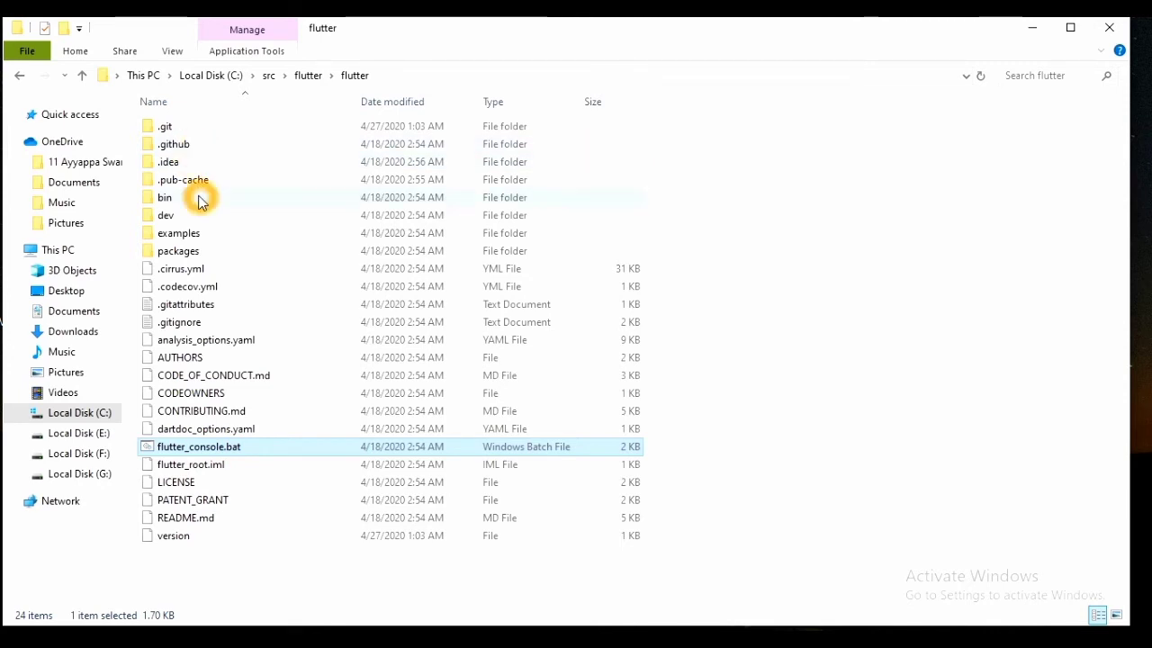
pyautogui.doubleClick(165, 197)
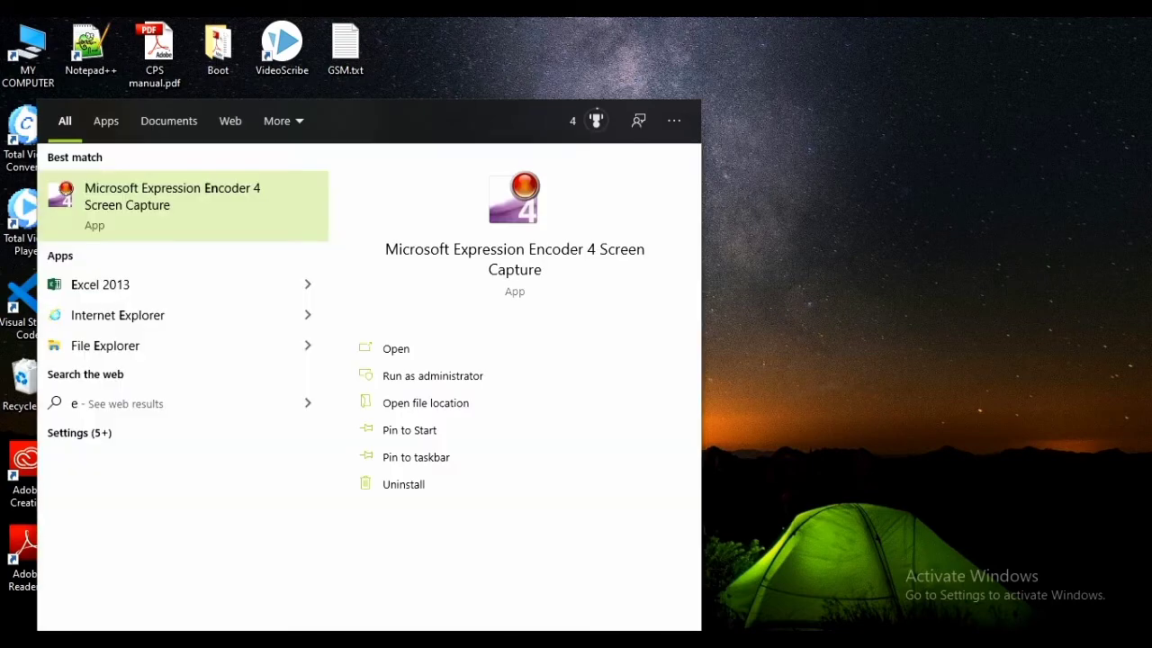
# Add a user variable PATH set to C:\src\flutter\flutter\bin and close System Properties.
pyautogui.write('nv')
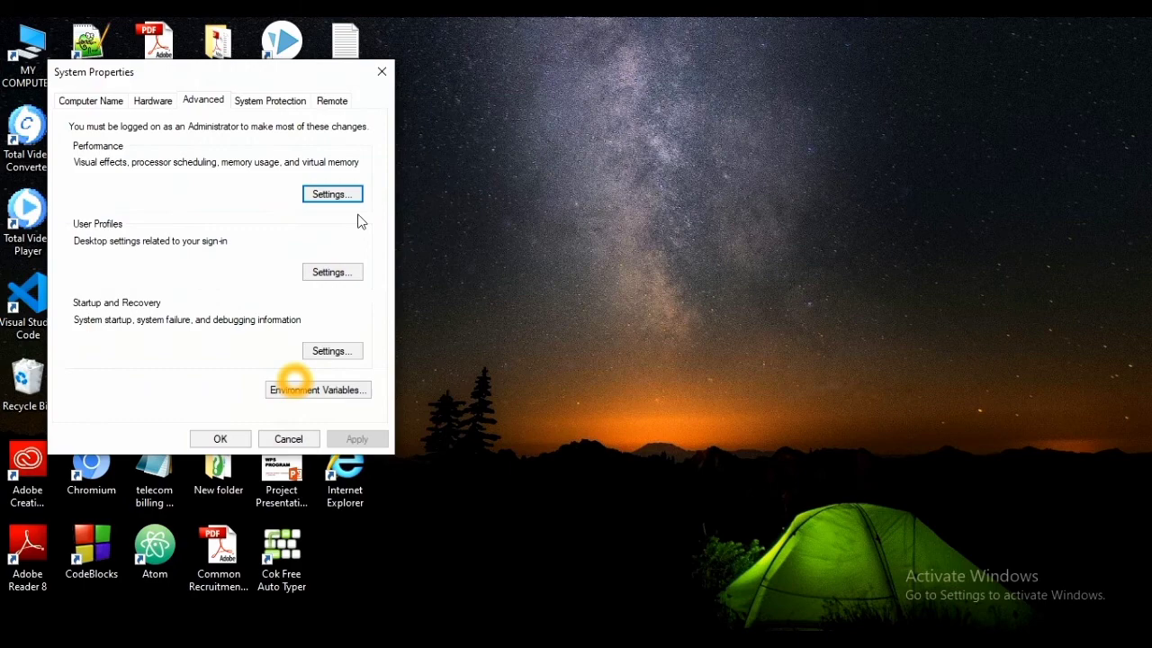
pyautogui.click(316, 389)
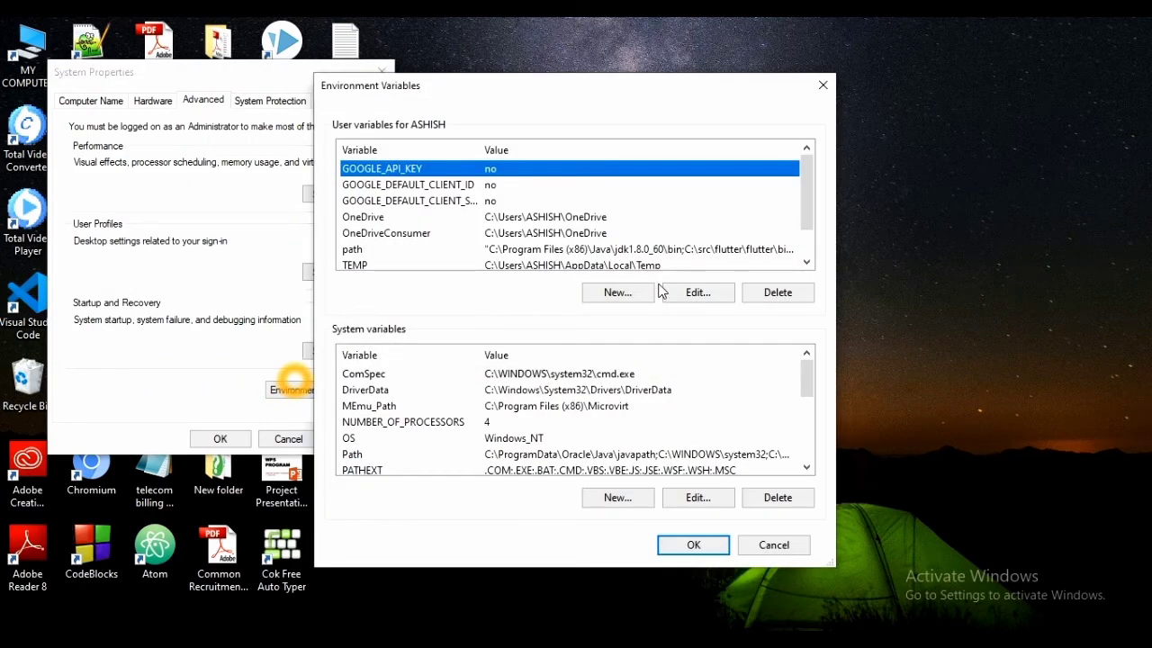
pyautogui.click(617, 291)
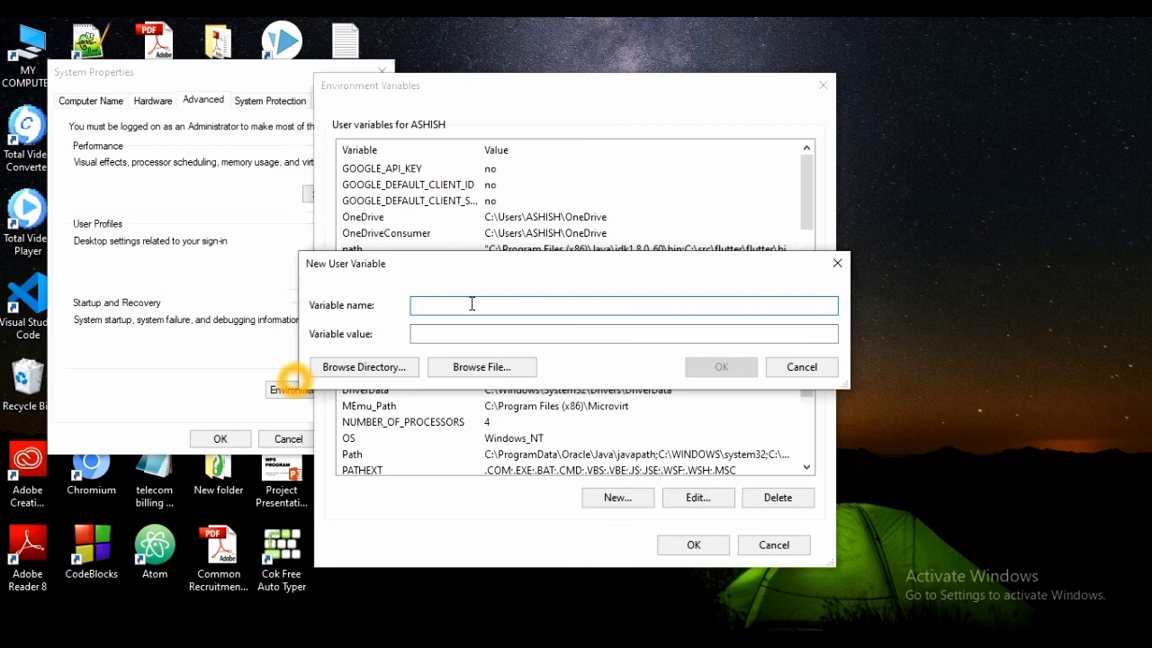
pyautogui.write('PATH')
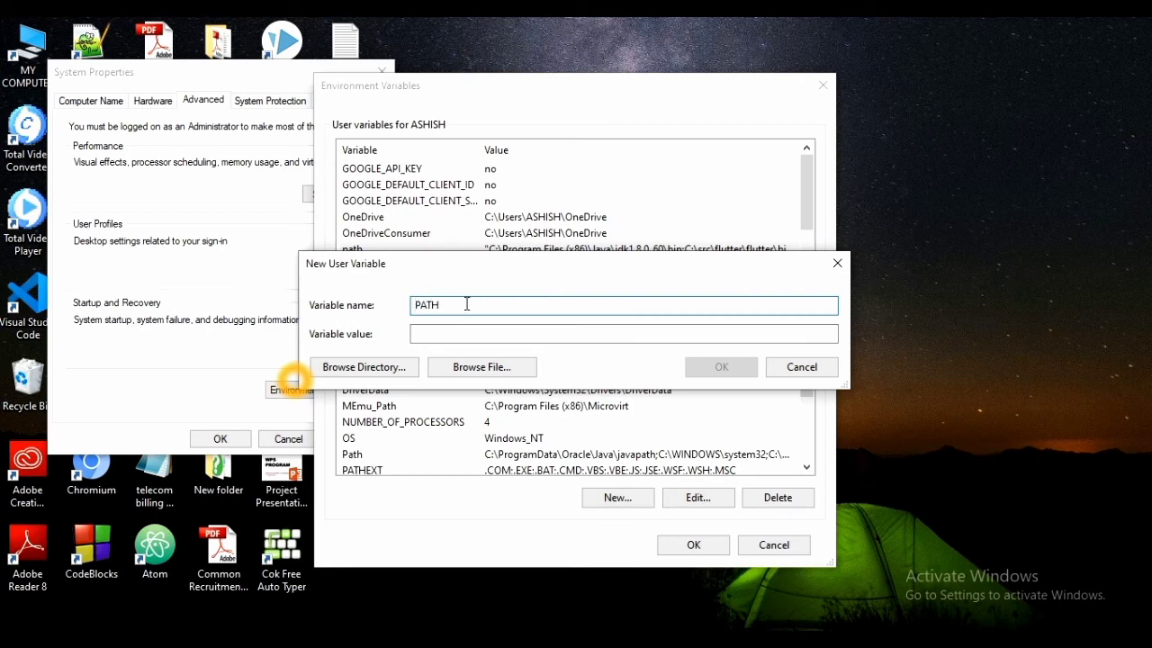
pyautogui.rightClick(624, 334)
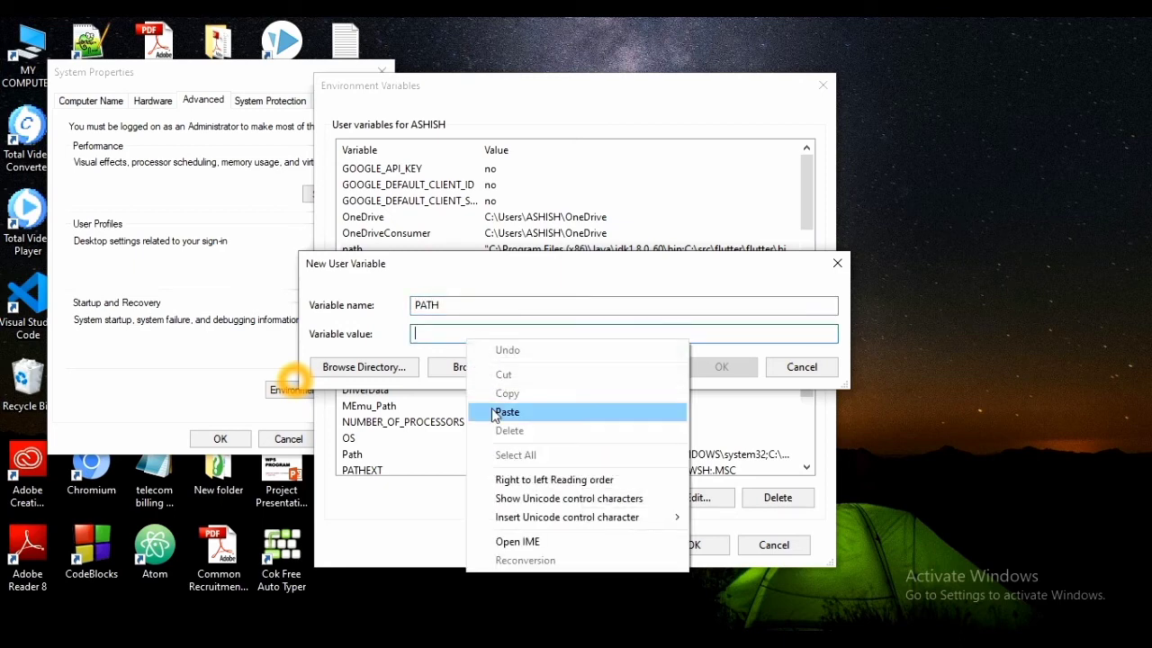
pyautogui.click(506, 412)
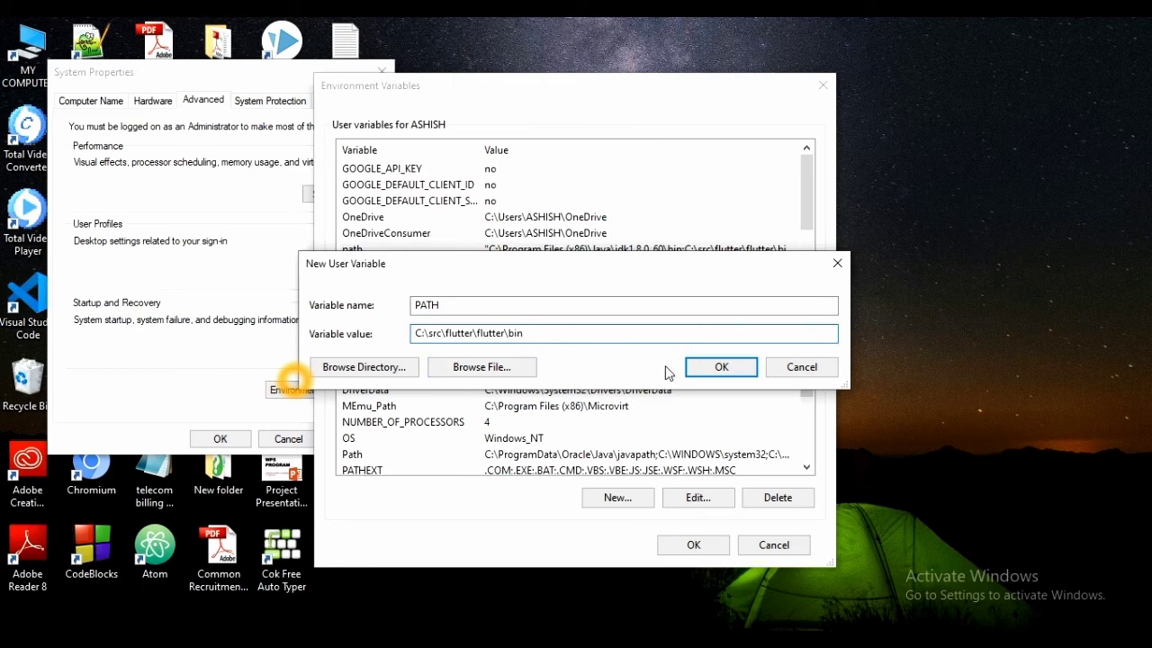
pyautogui.click(720, 367)
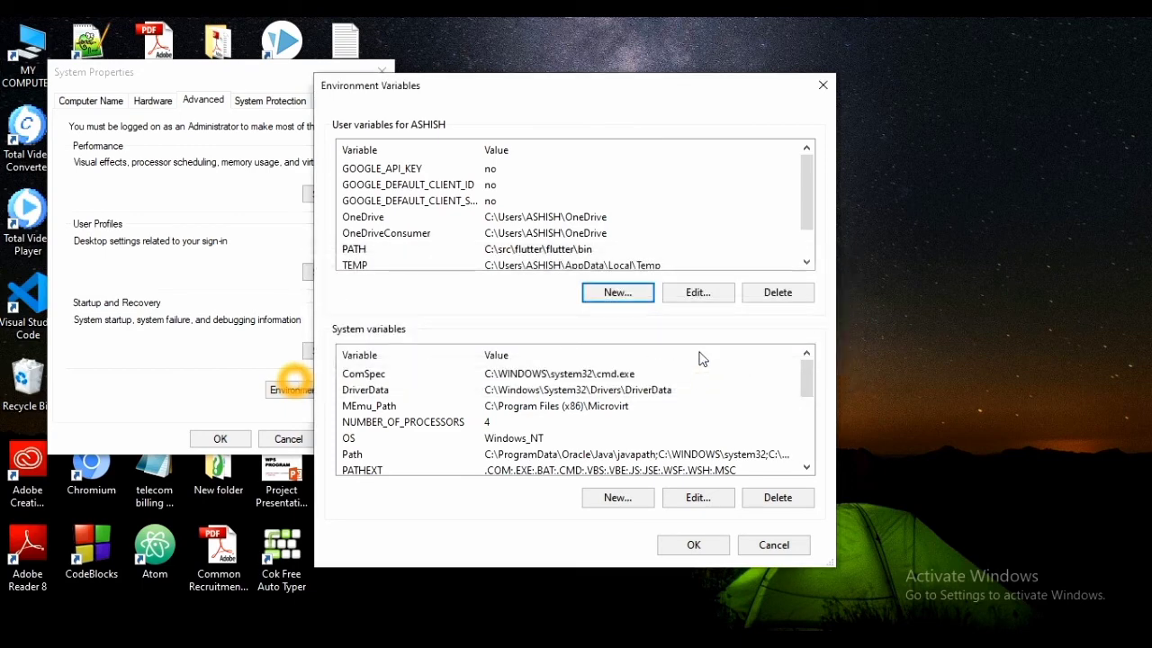
pyautogui.moveTo(630, 251)
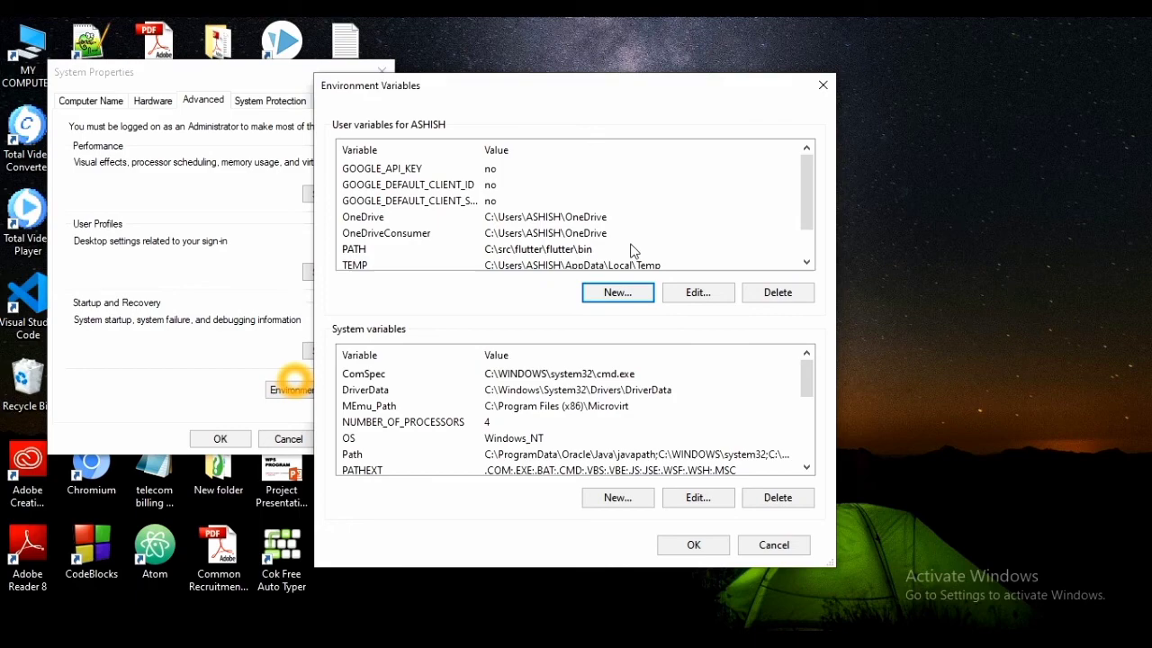
pyautogui.moveTo(736, 214)
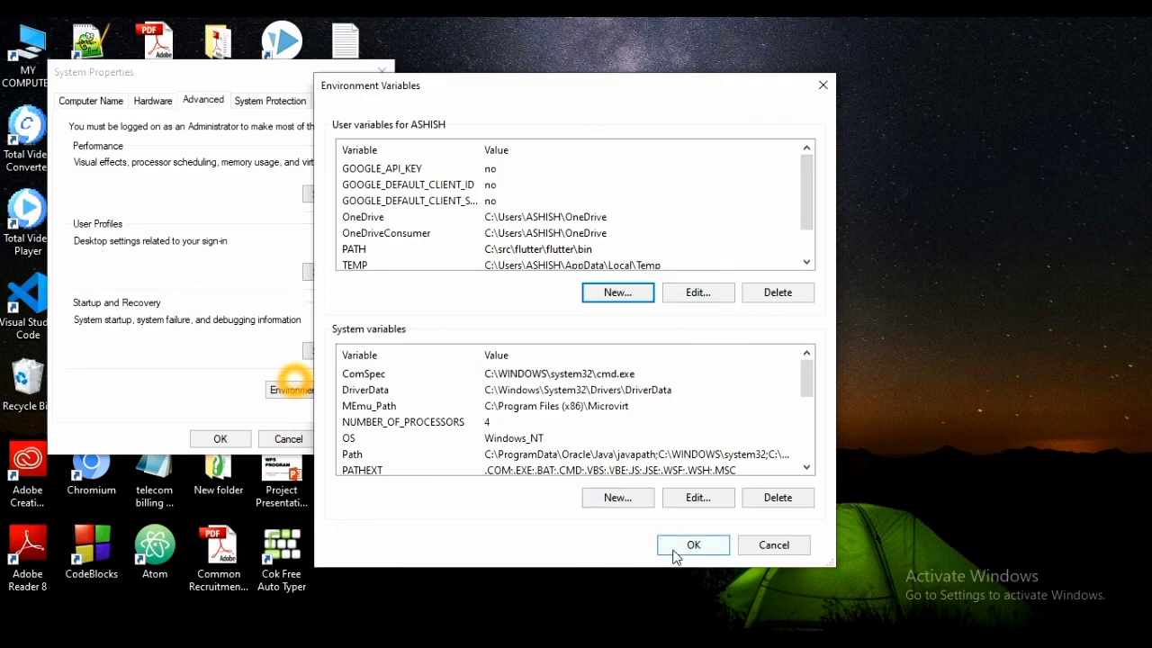
pyautogui.click(693, 544)
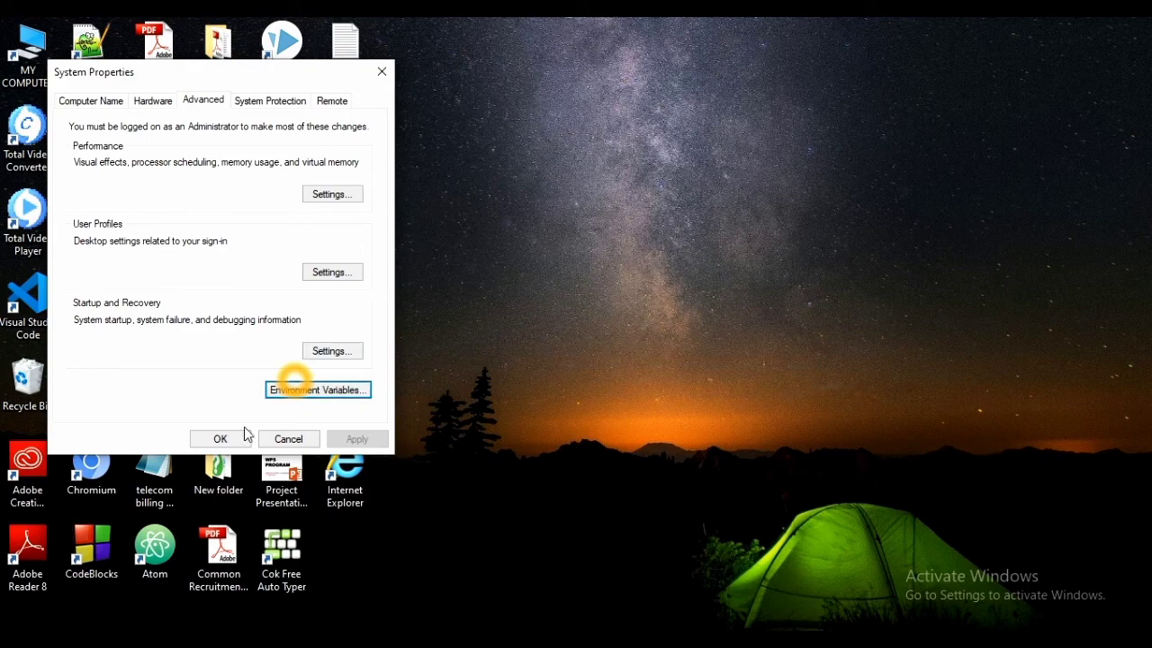
pyautogui.click(220, 438)
pyautogui.write('CMD')
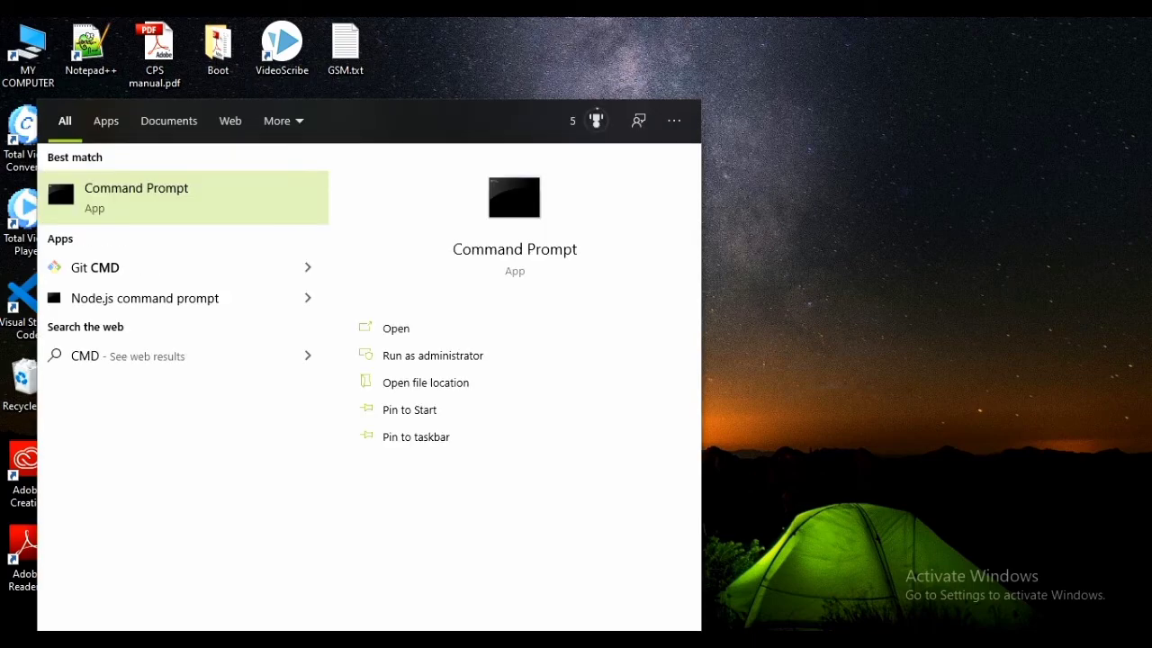
pyautogui.moveTo(342, 350)
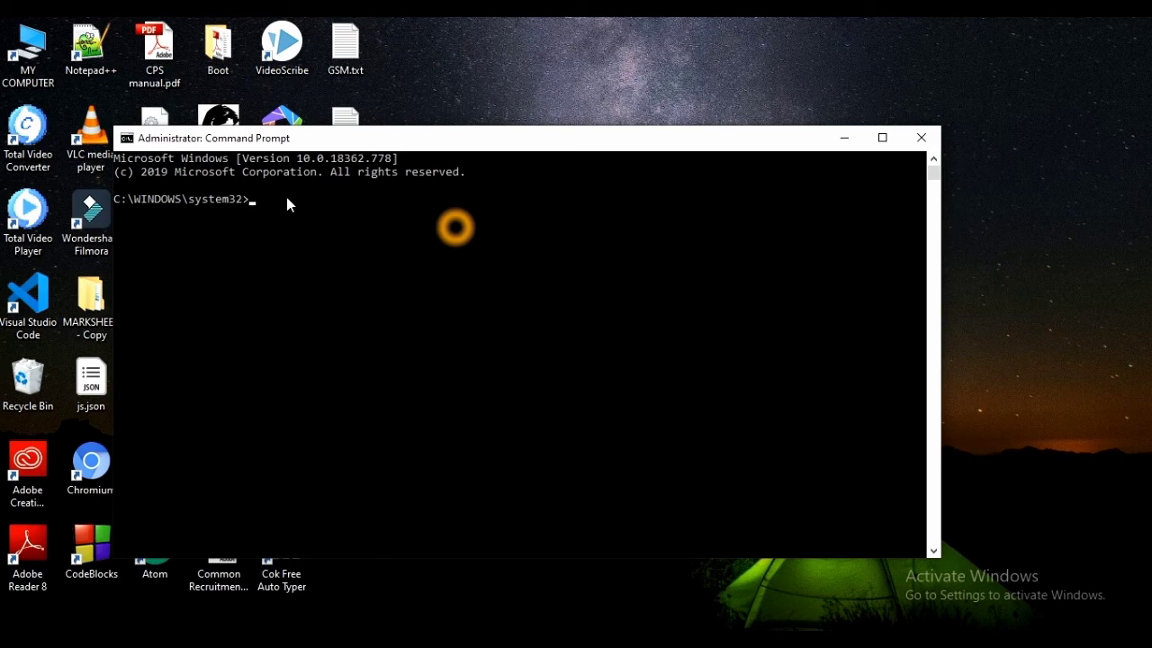
# Run flutter --version in Command Prompt, confirming 1.12.13+hotfix.9 stable, then type exit.
pyautogui.write('ful')
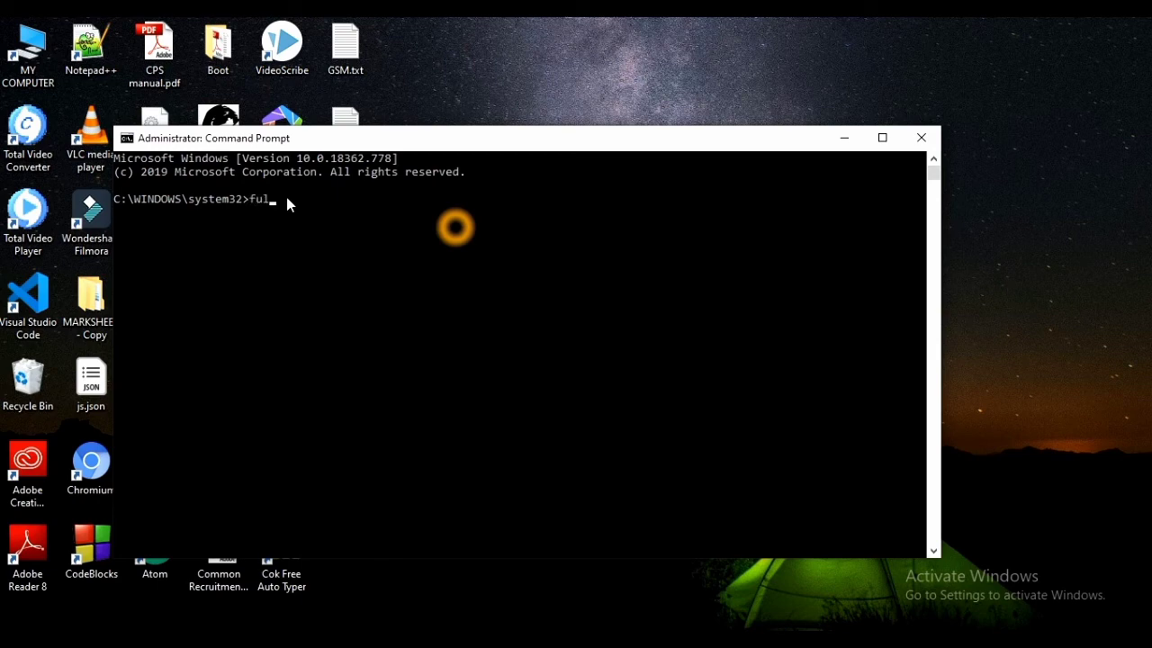
pyautogui.write('l')
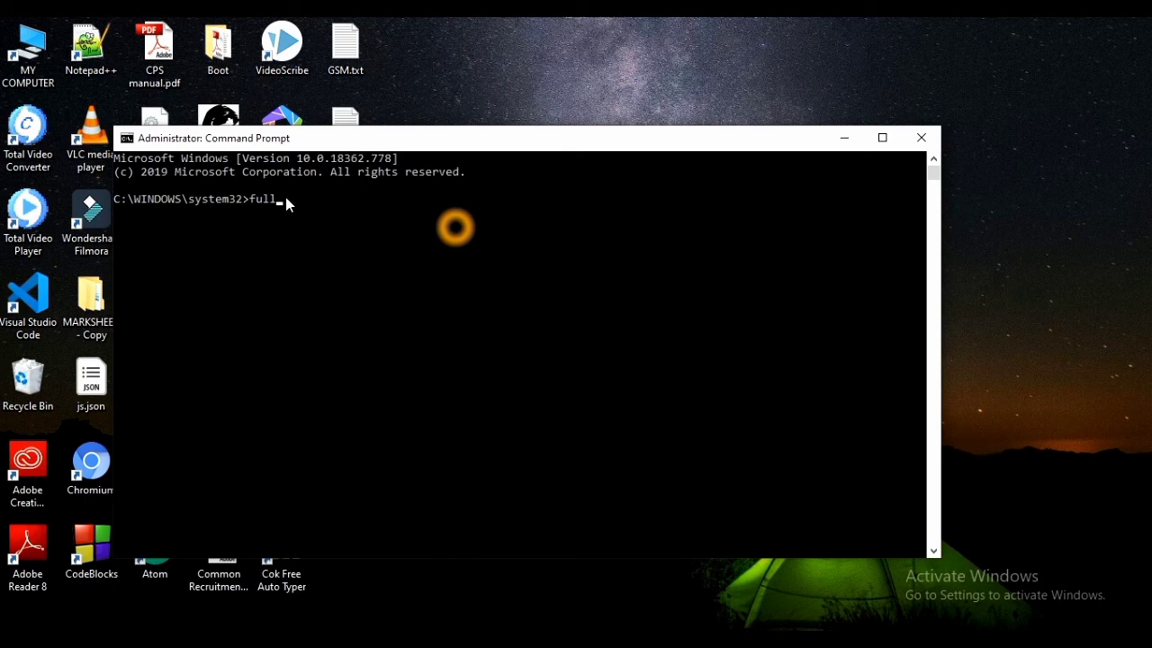
pyautogui.press('backspace')
pyautogui.write('lutter')
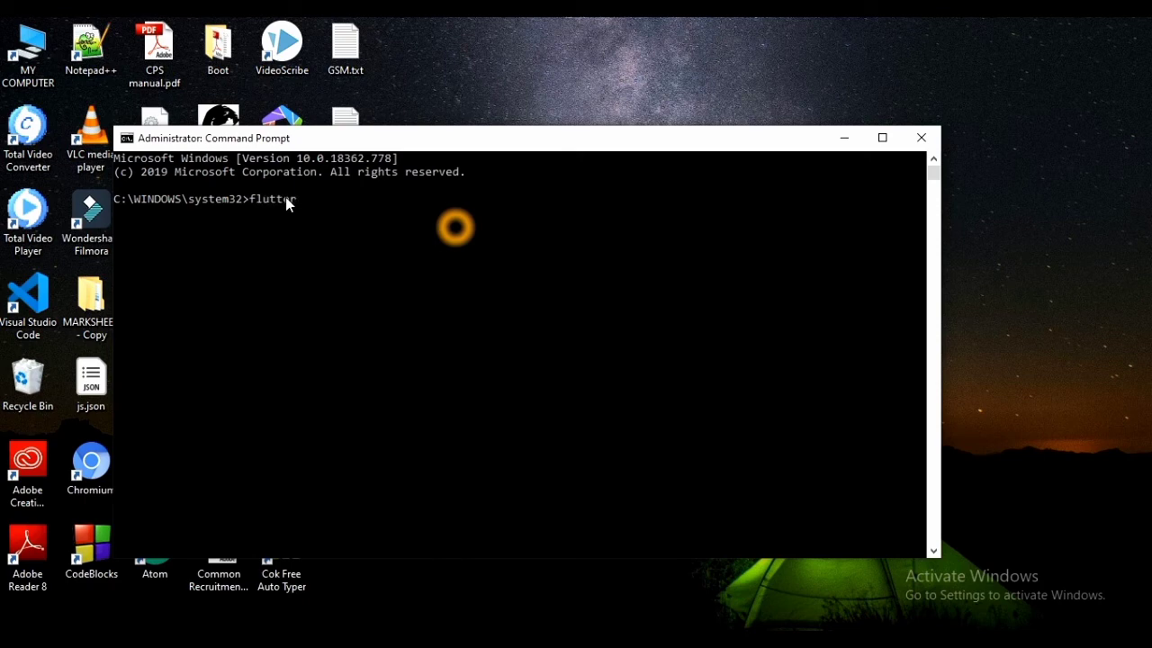
pyautogui.write('--')
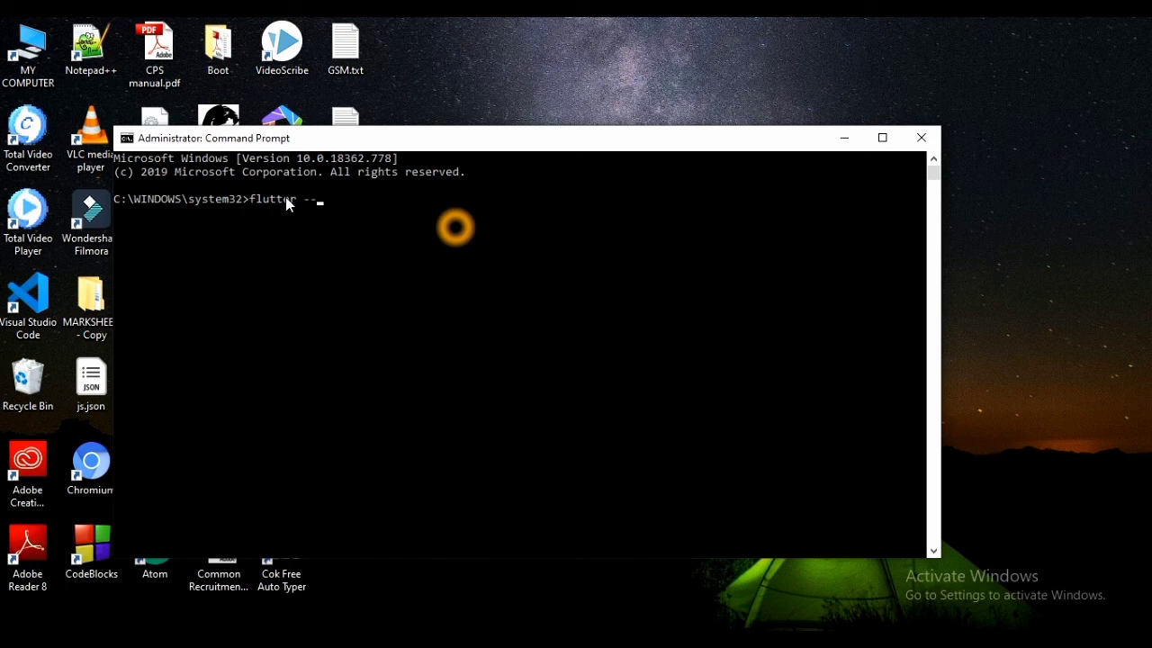
pyautogui.write('version')
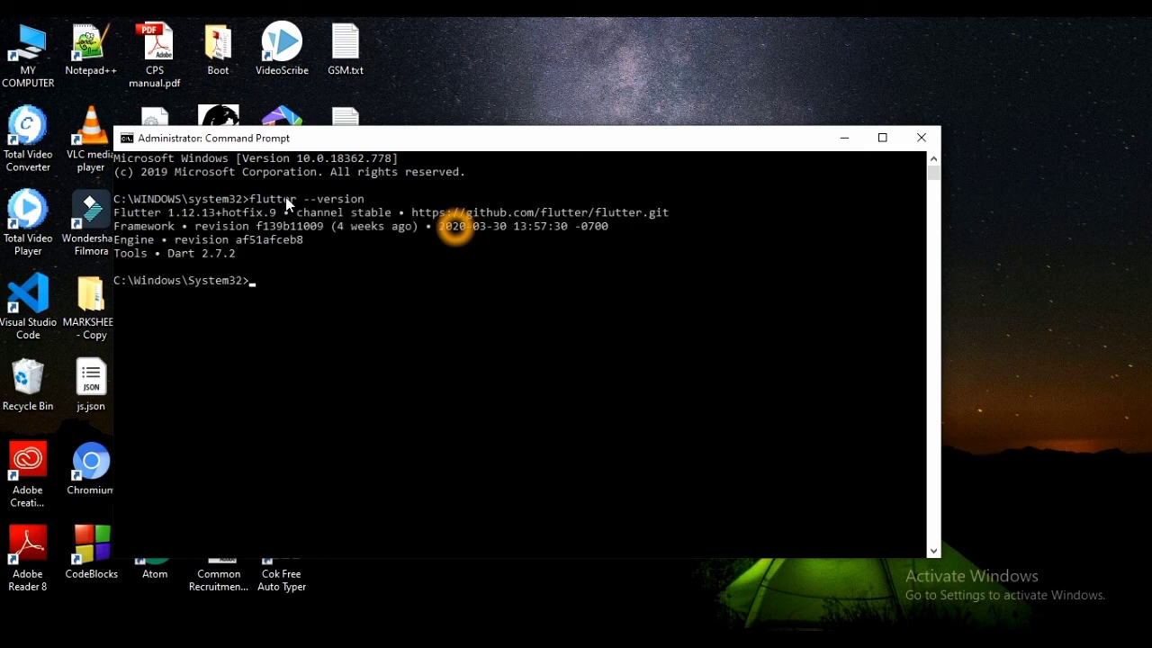
pyautogui.moveTo(306, 286)
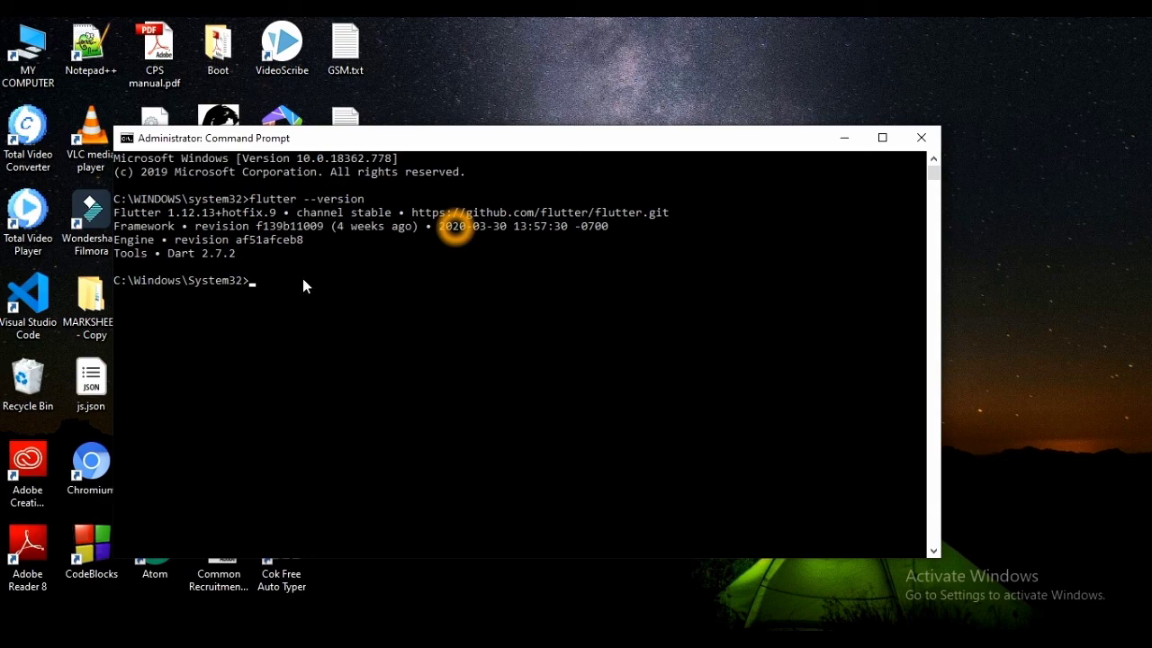
pyautogui.write('exiy')
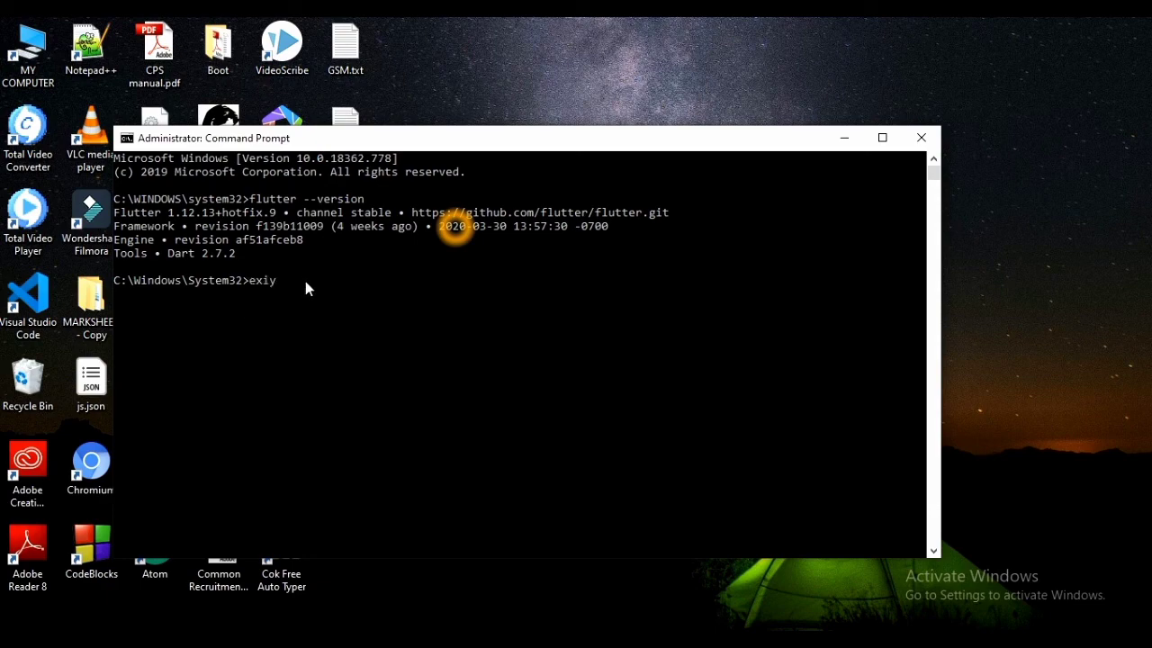
pyautogui.write('exit')
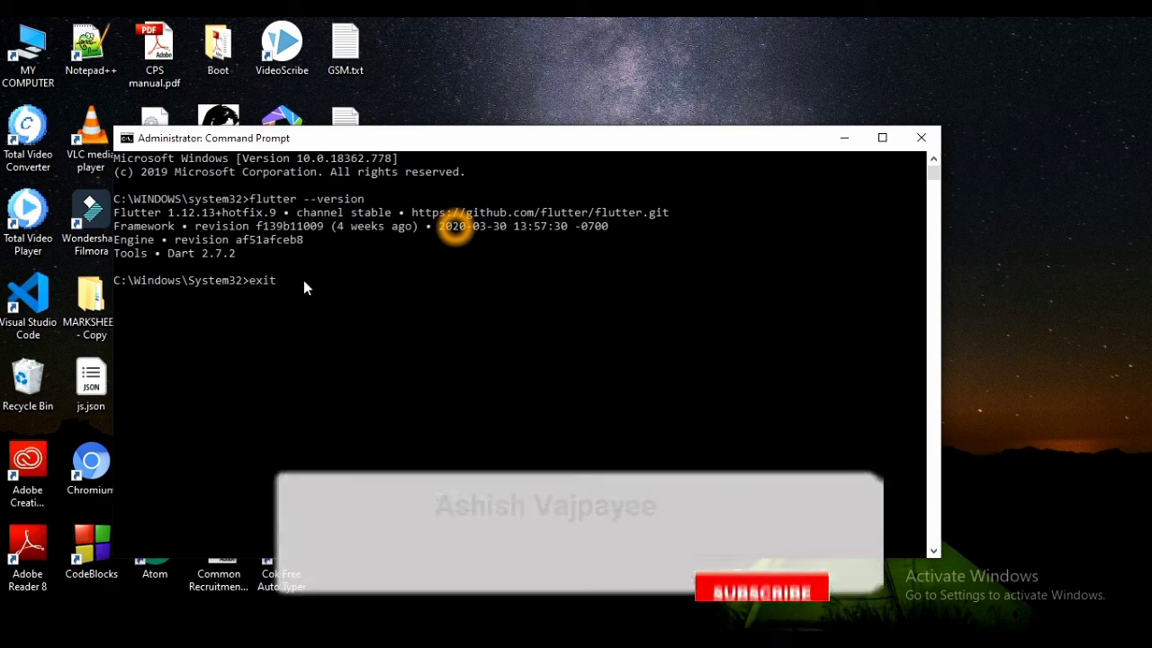